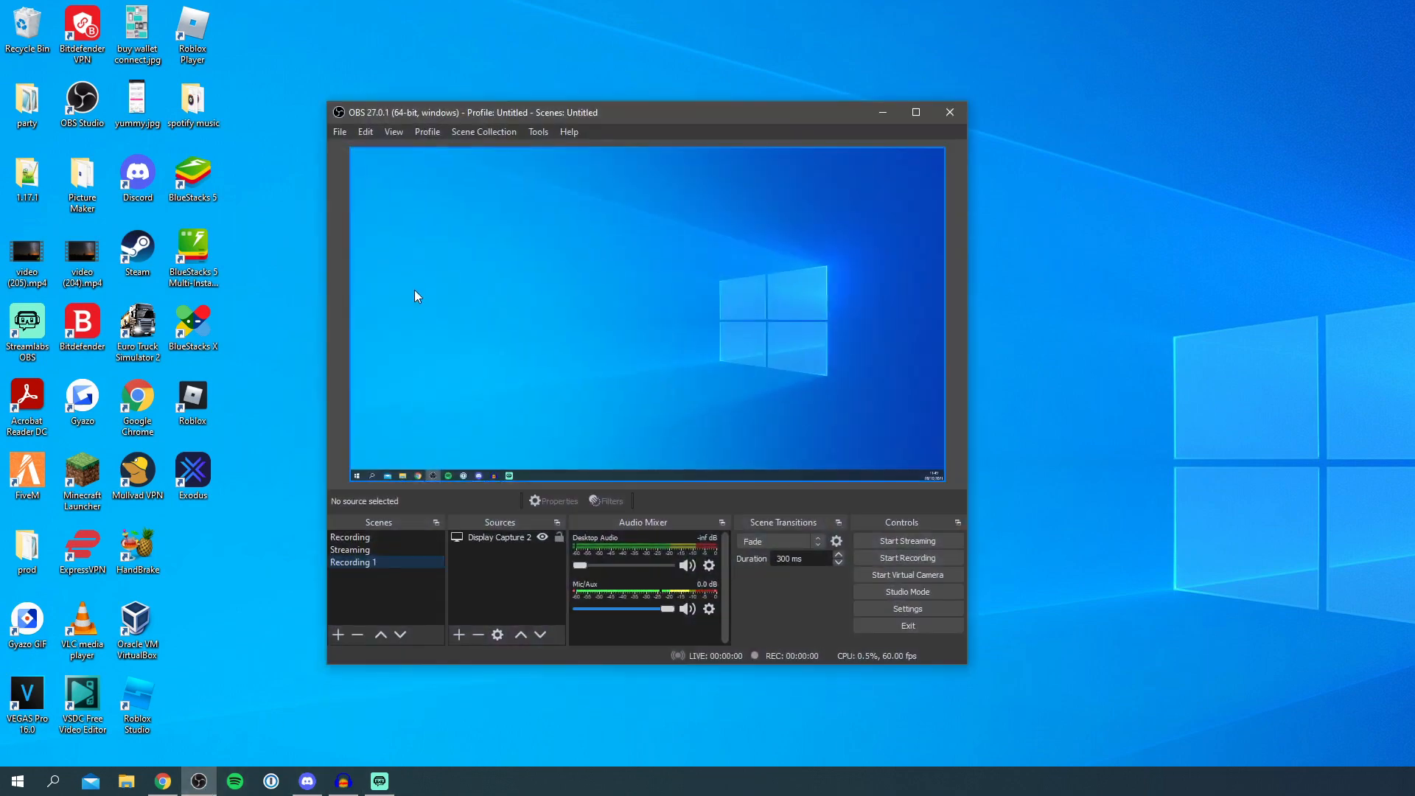
mouse_move(432, 287)
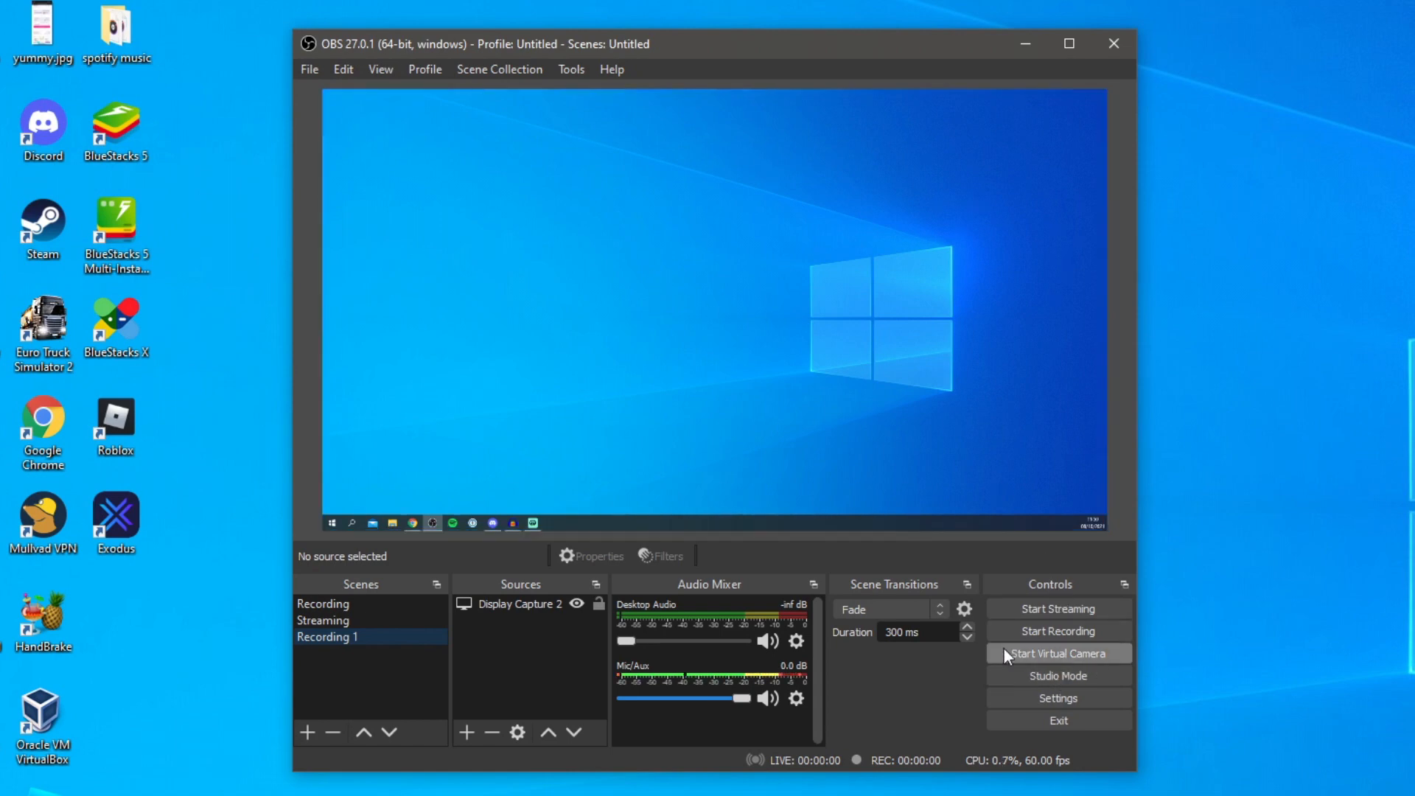
mouse_move(1029, 662)
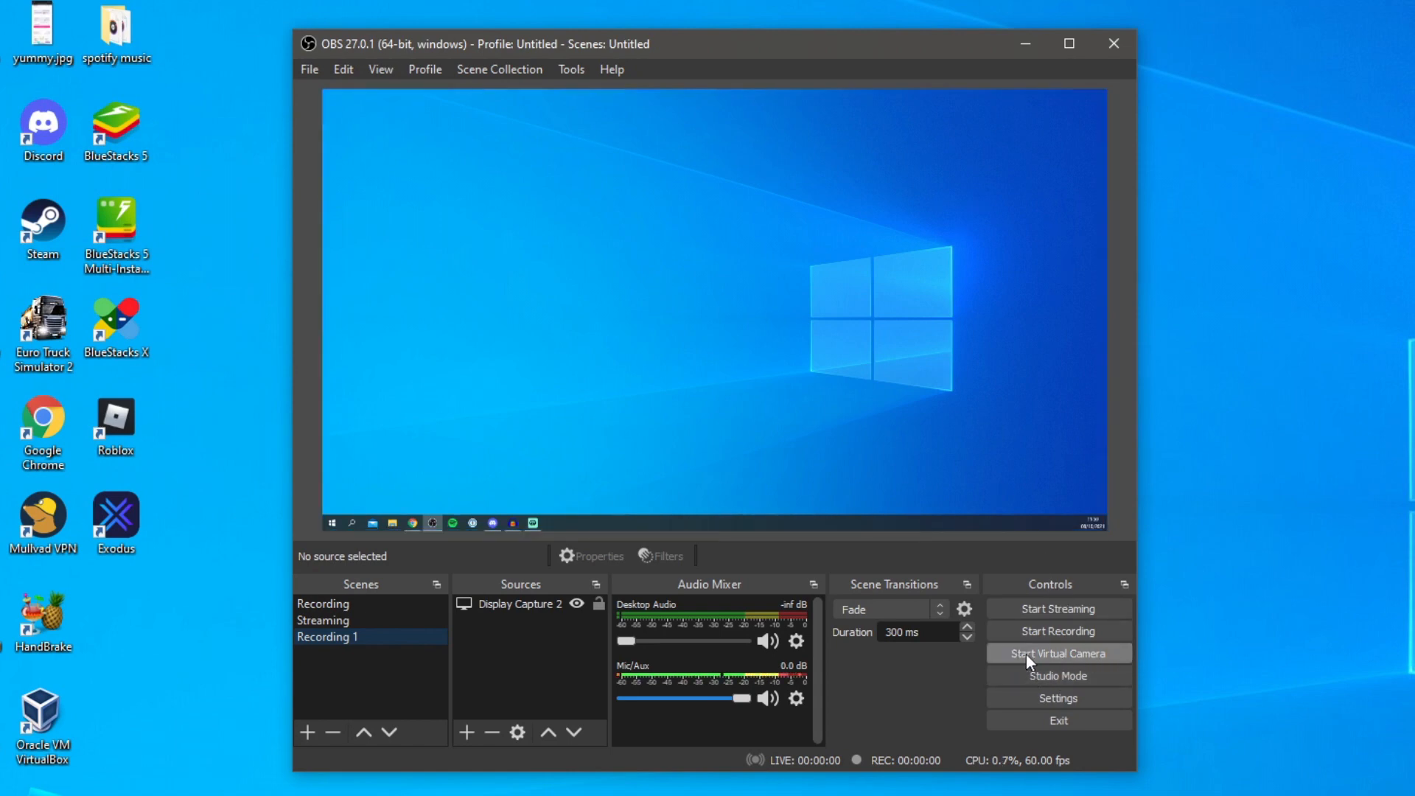
mouse_move(915, 299)
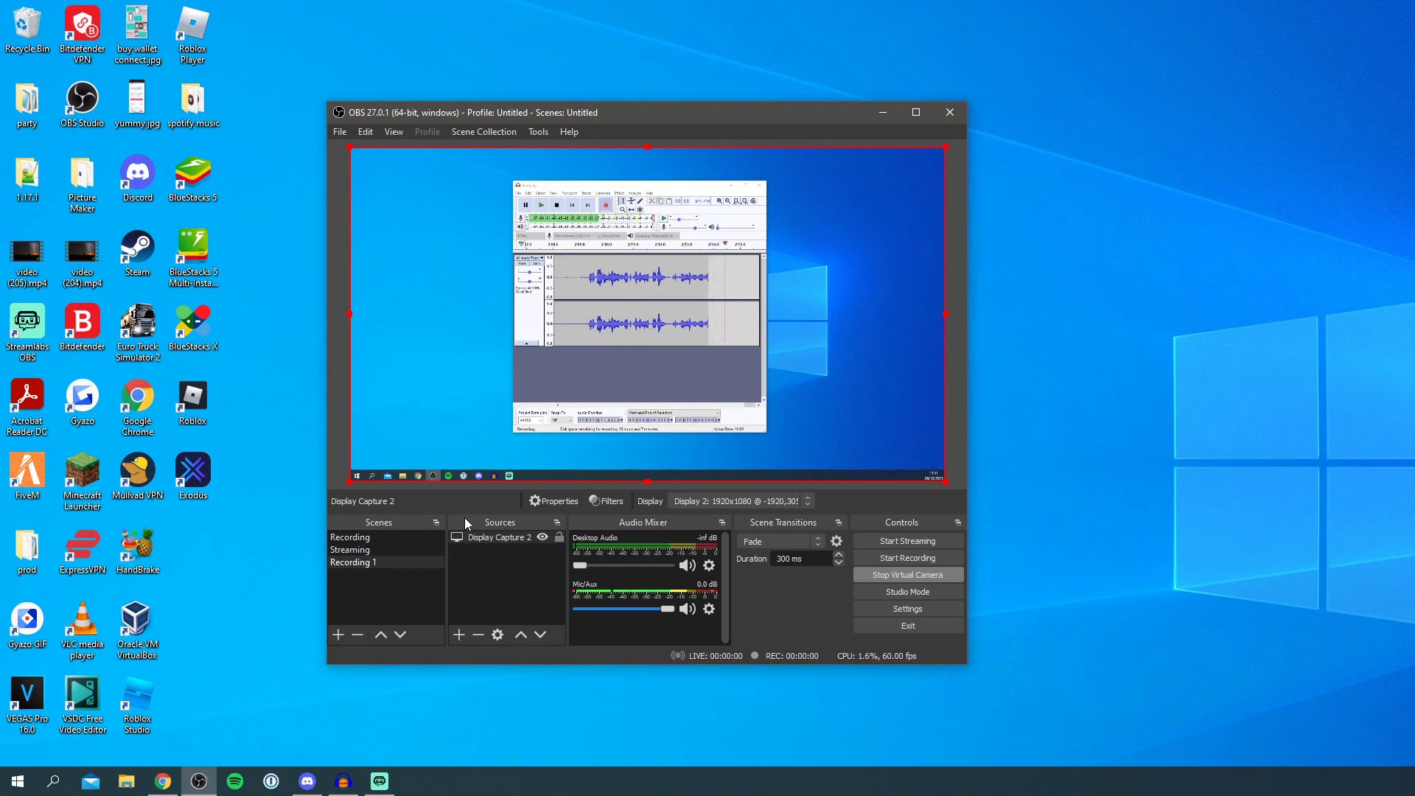
mouse_move(752, 358)
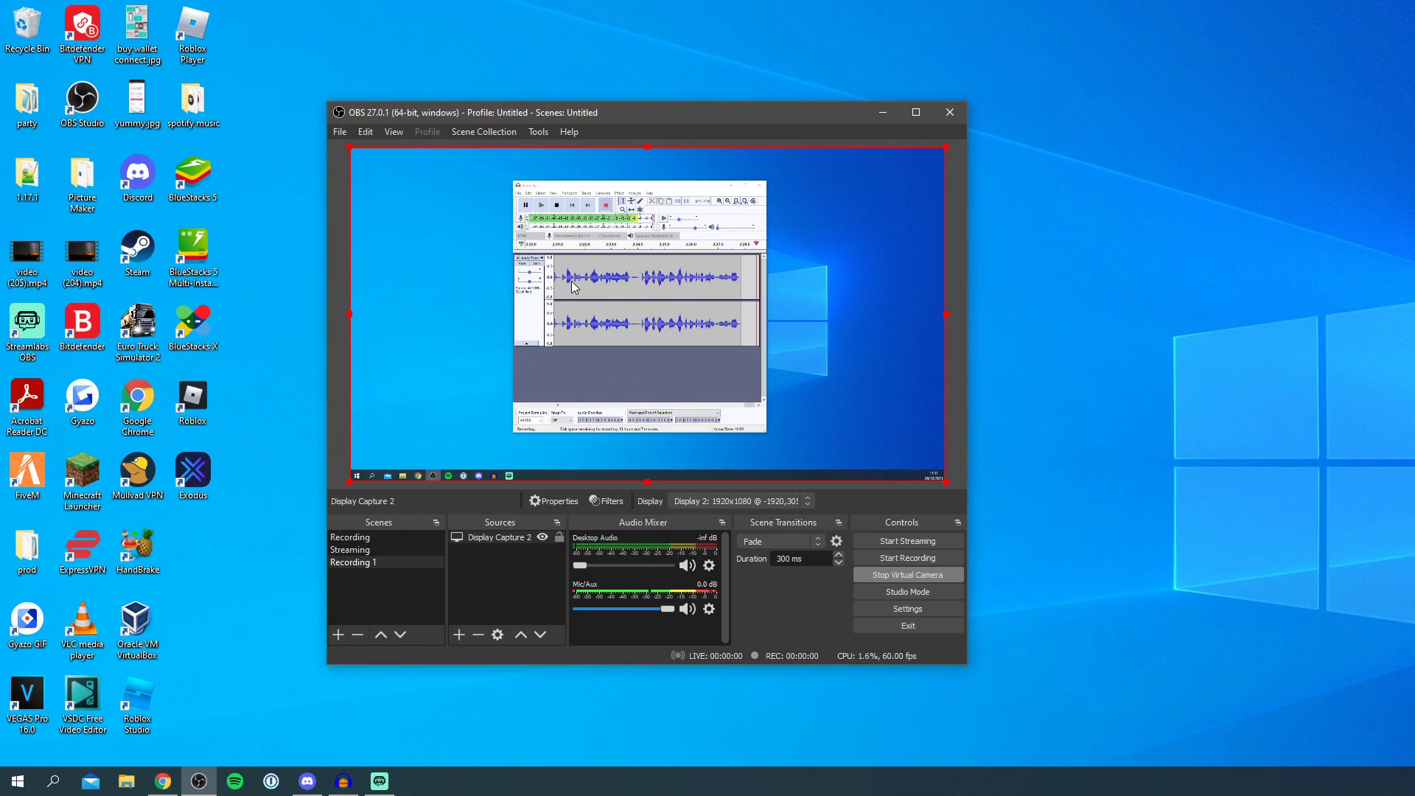
Step: Flip the display capture source horizontally so the desktop preview is mirrored
right_click(577, 288)
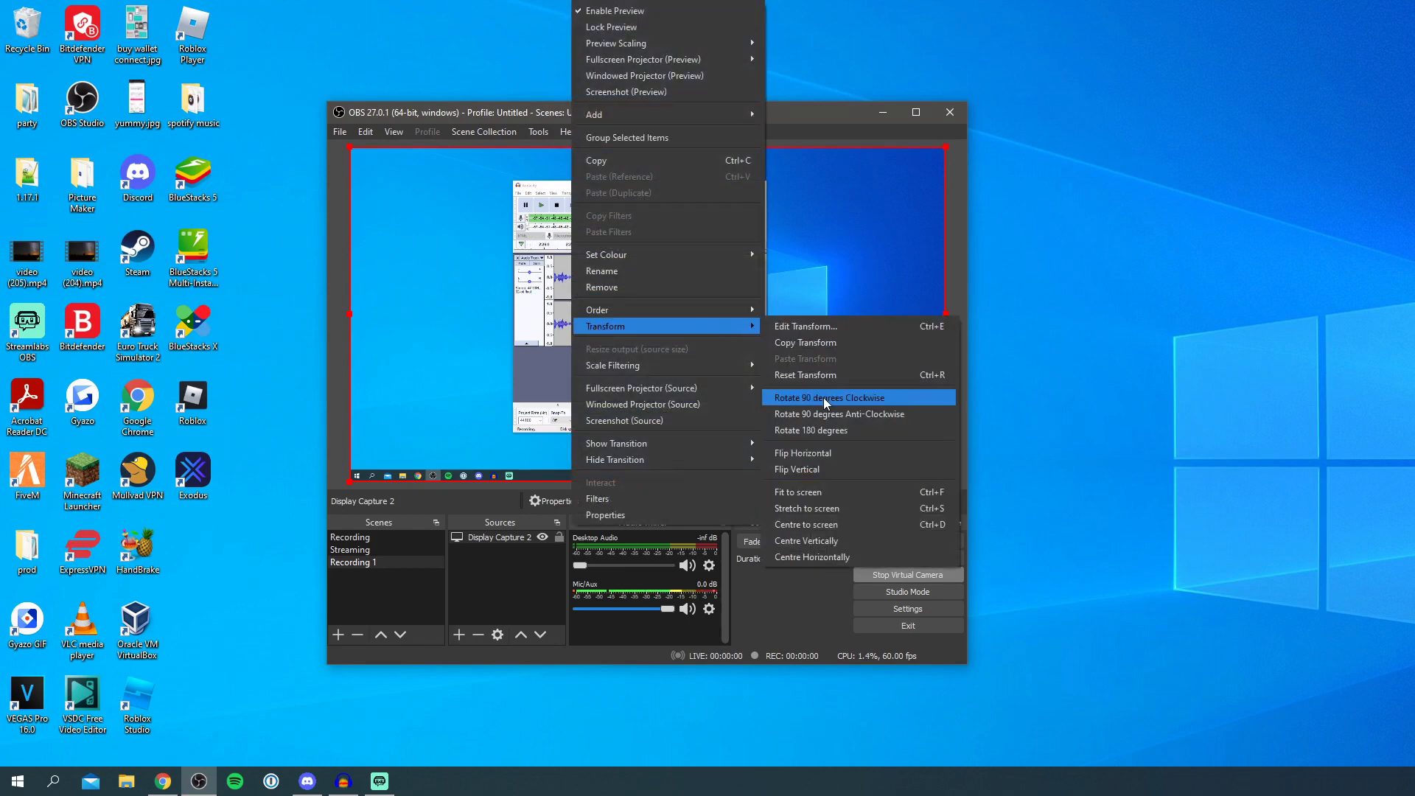
left_click(827, 396)
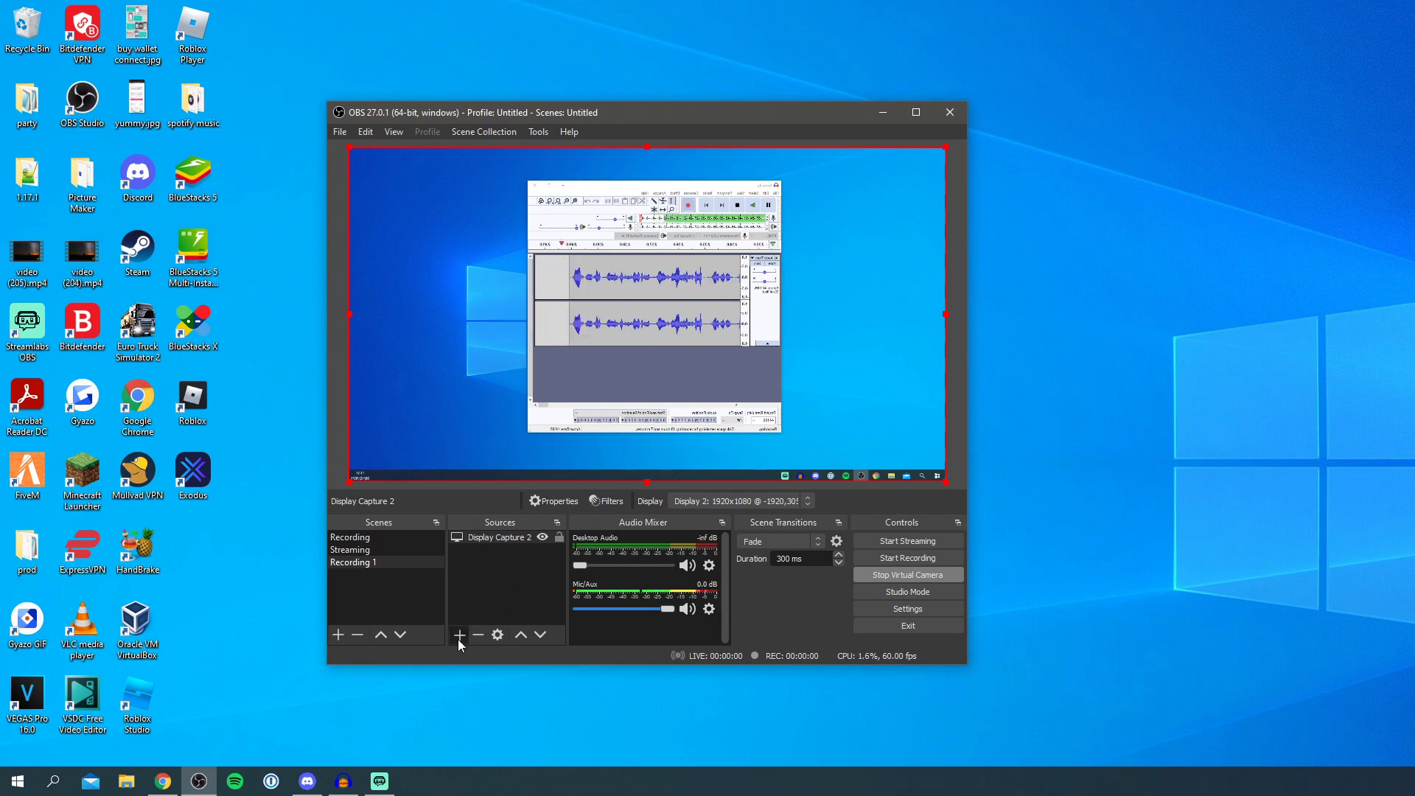
Step: Add a Text (GDI+) source reading 'Example' over the mirrored display capture
left_click(458, 634)
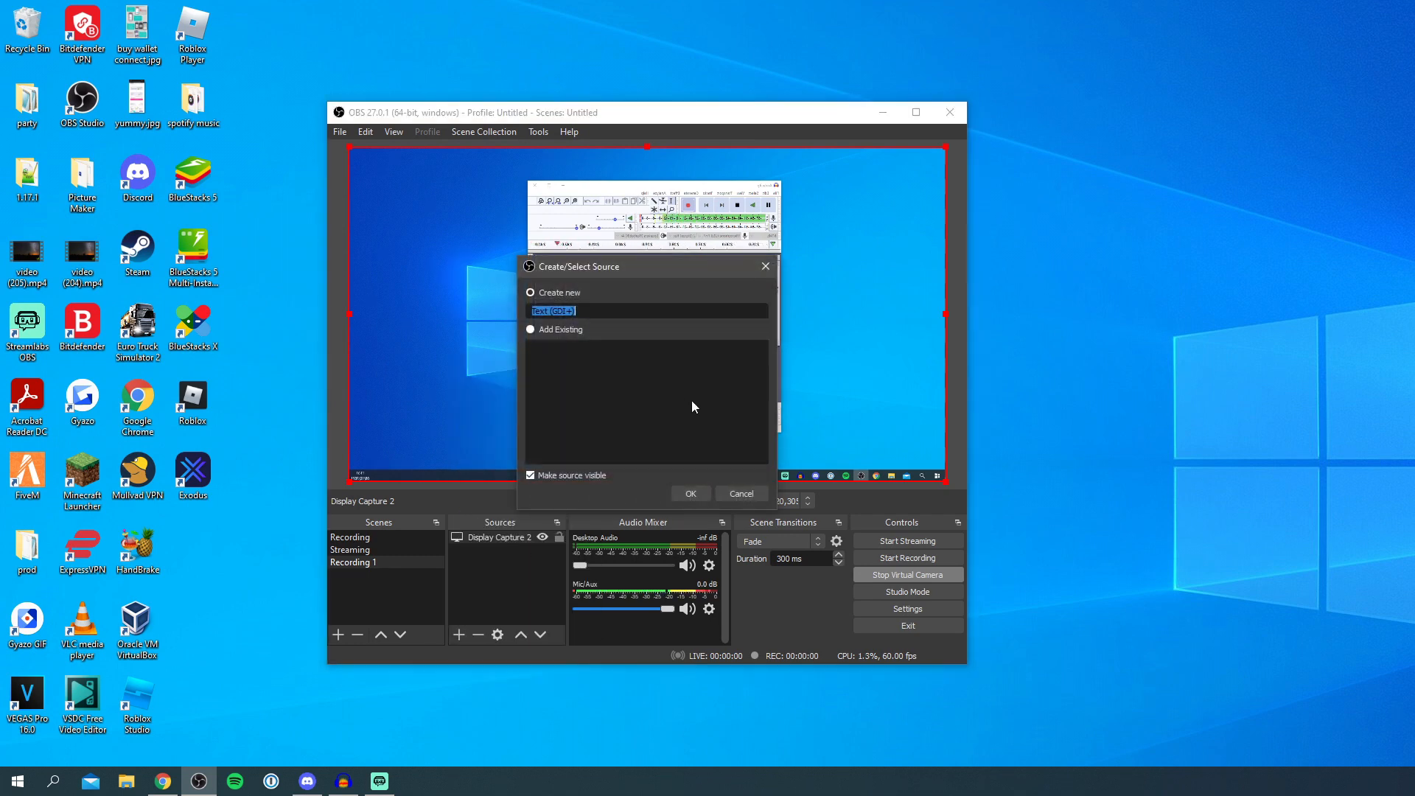
left_click(690, 493)
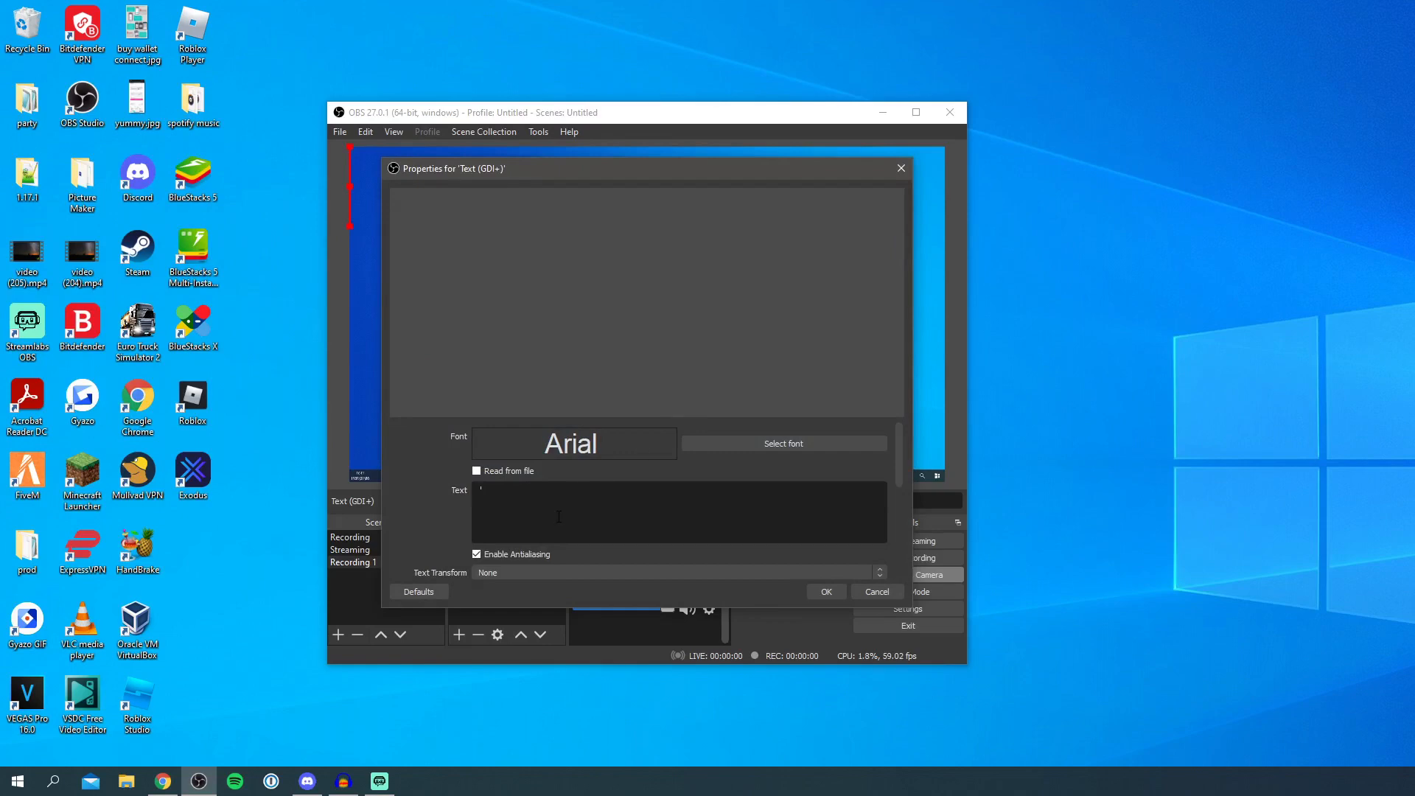
type("Example")
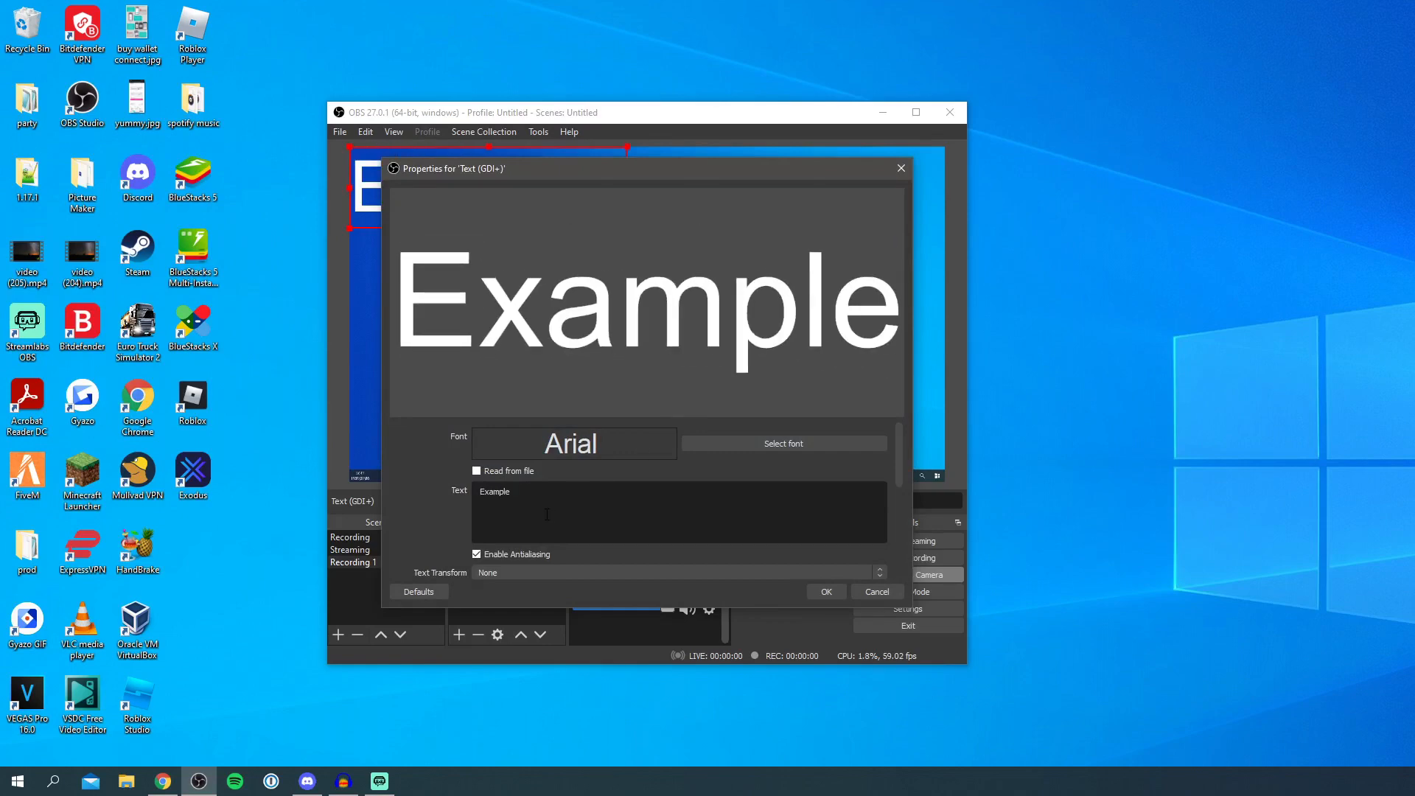
left_click(823, 591)
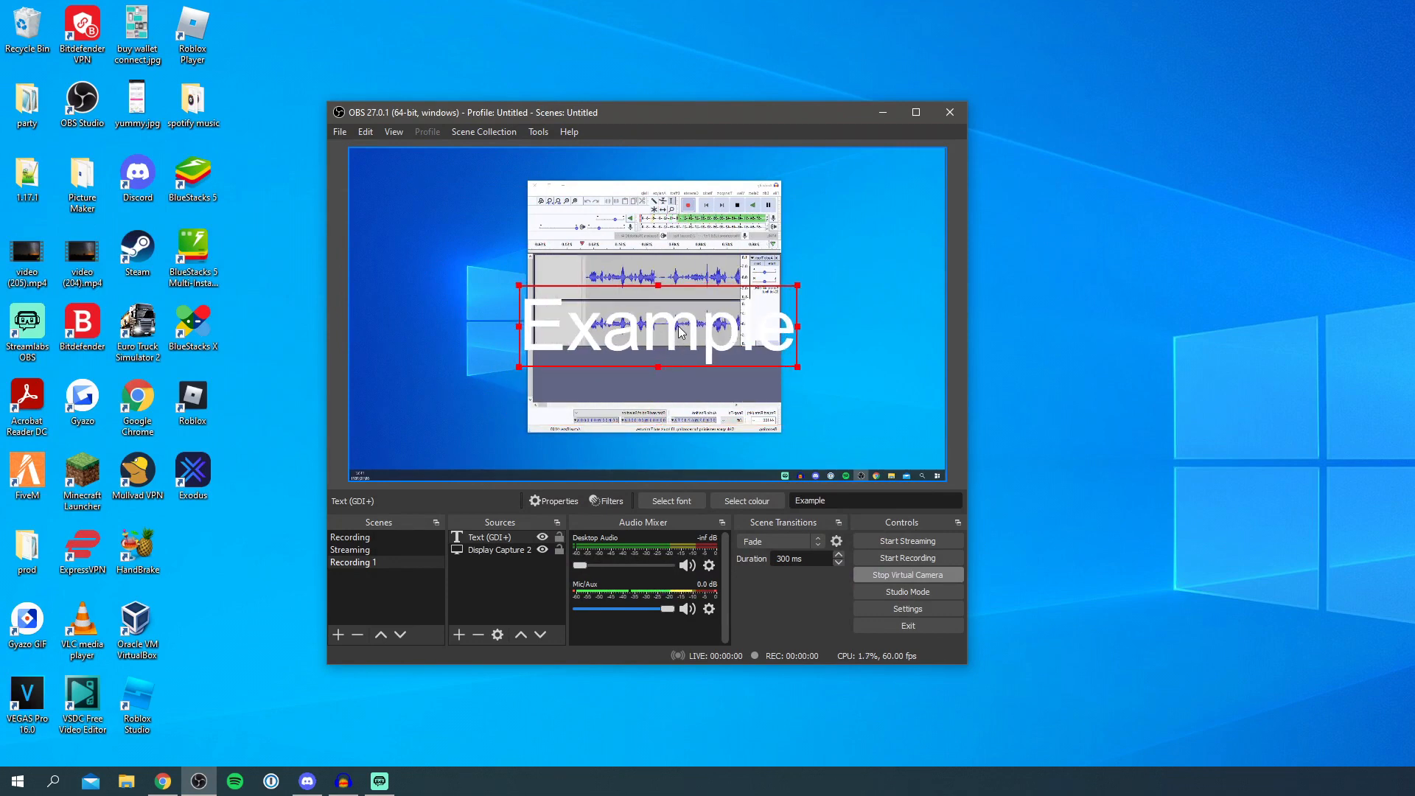
Step: Flip the 'Example' text source horizontally so it reads backwards, then bring Discord forward
right_click(658, 329)
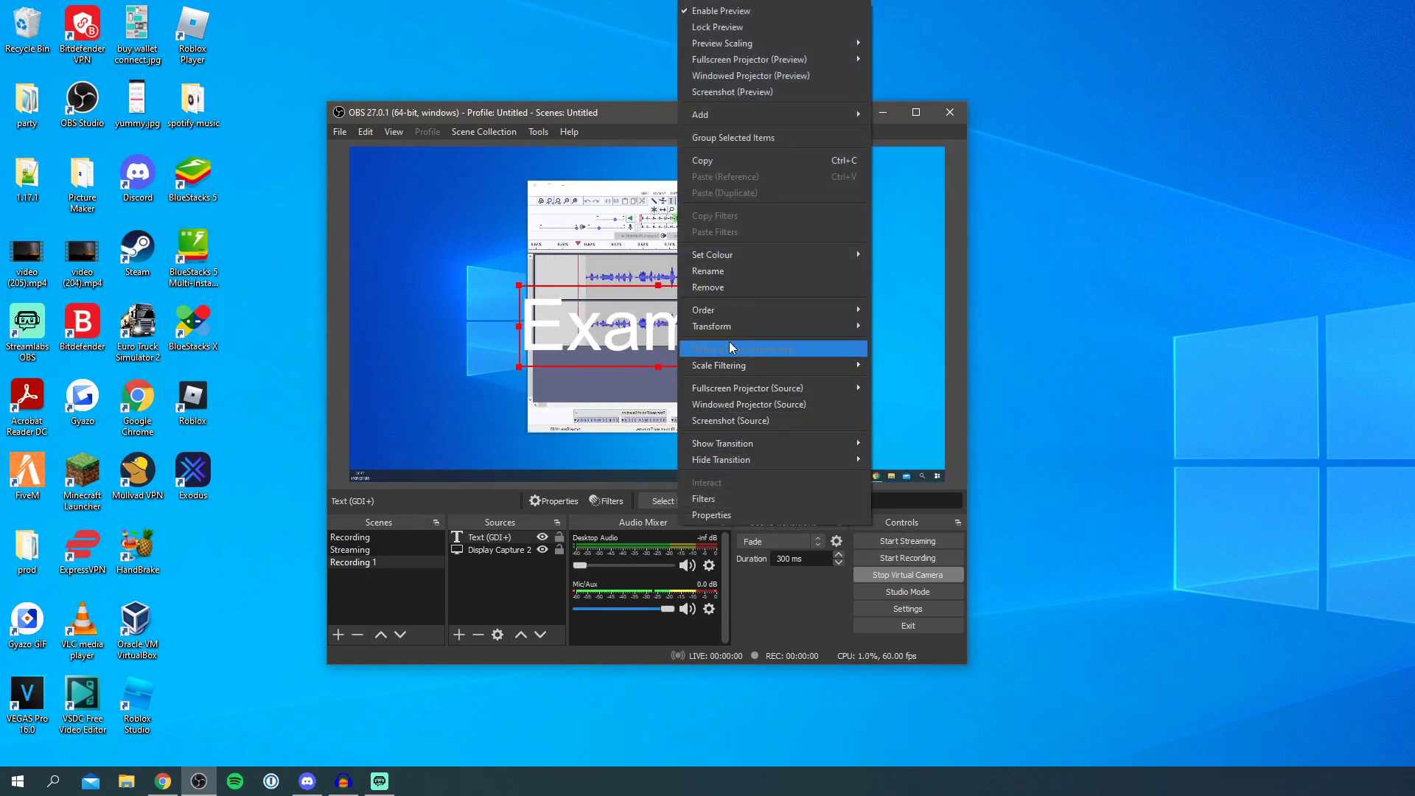
left_click(712, 326)
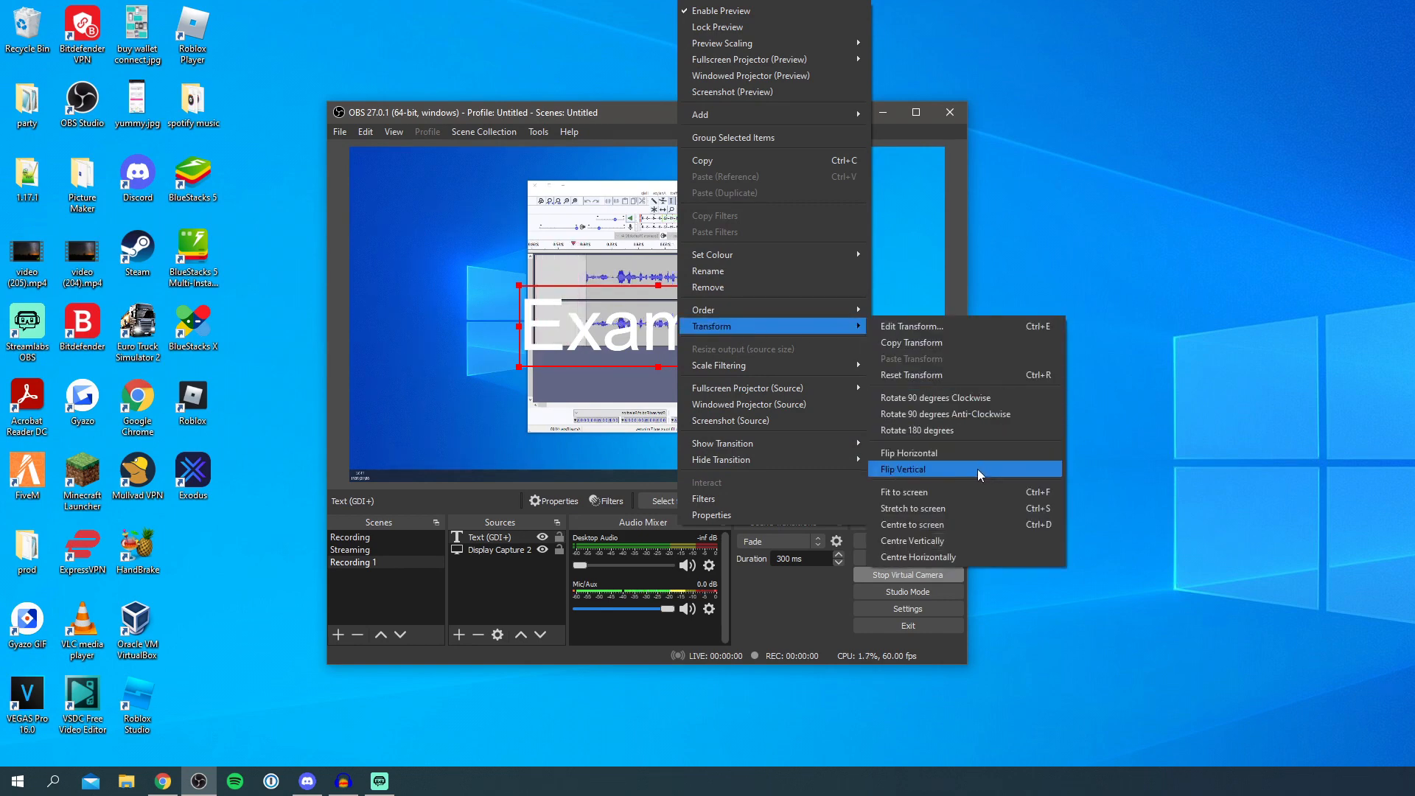
left_click(912, 469)
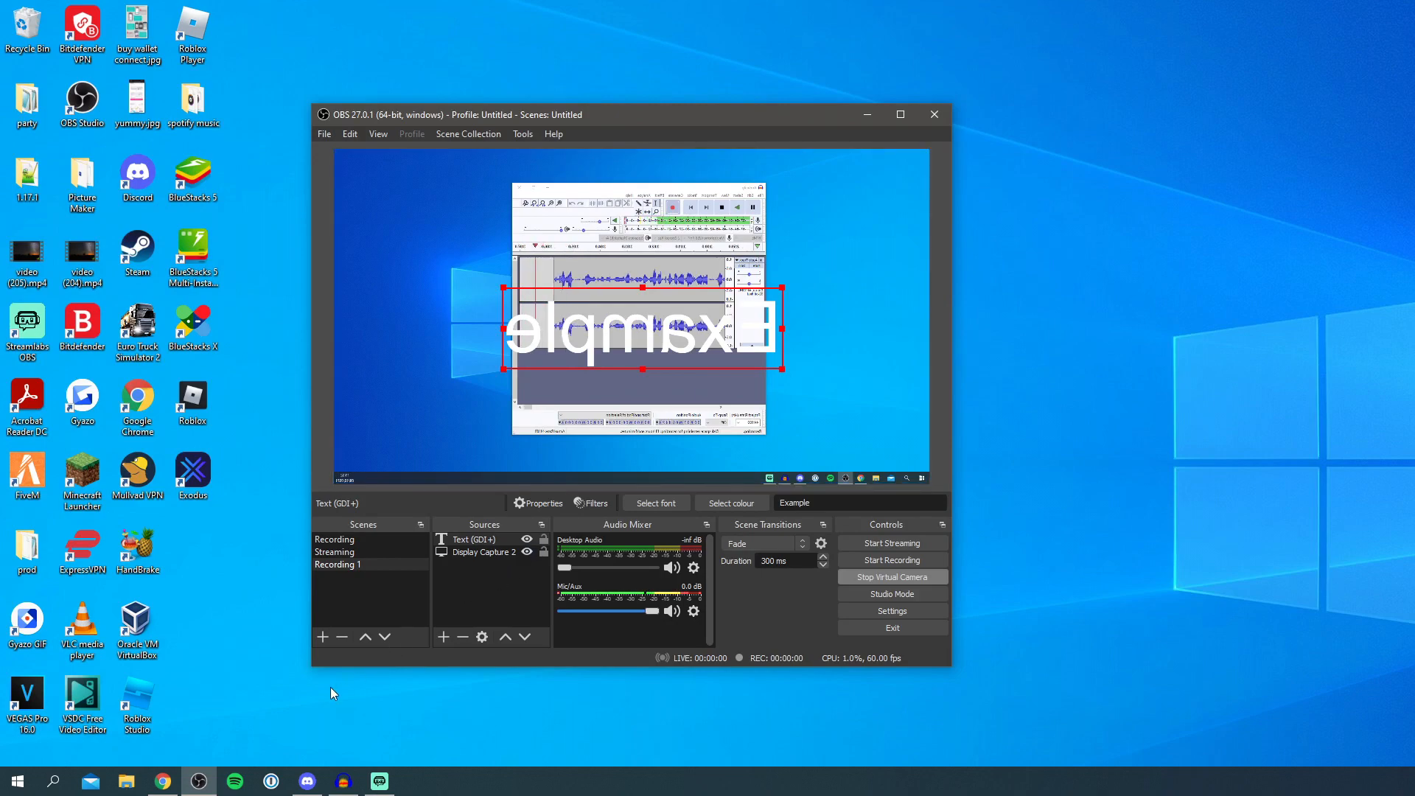
left_click(307, 782)
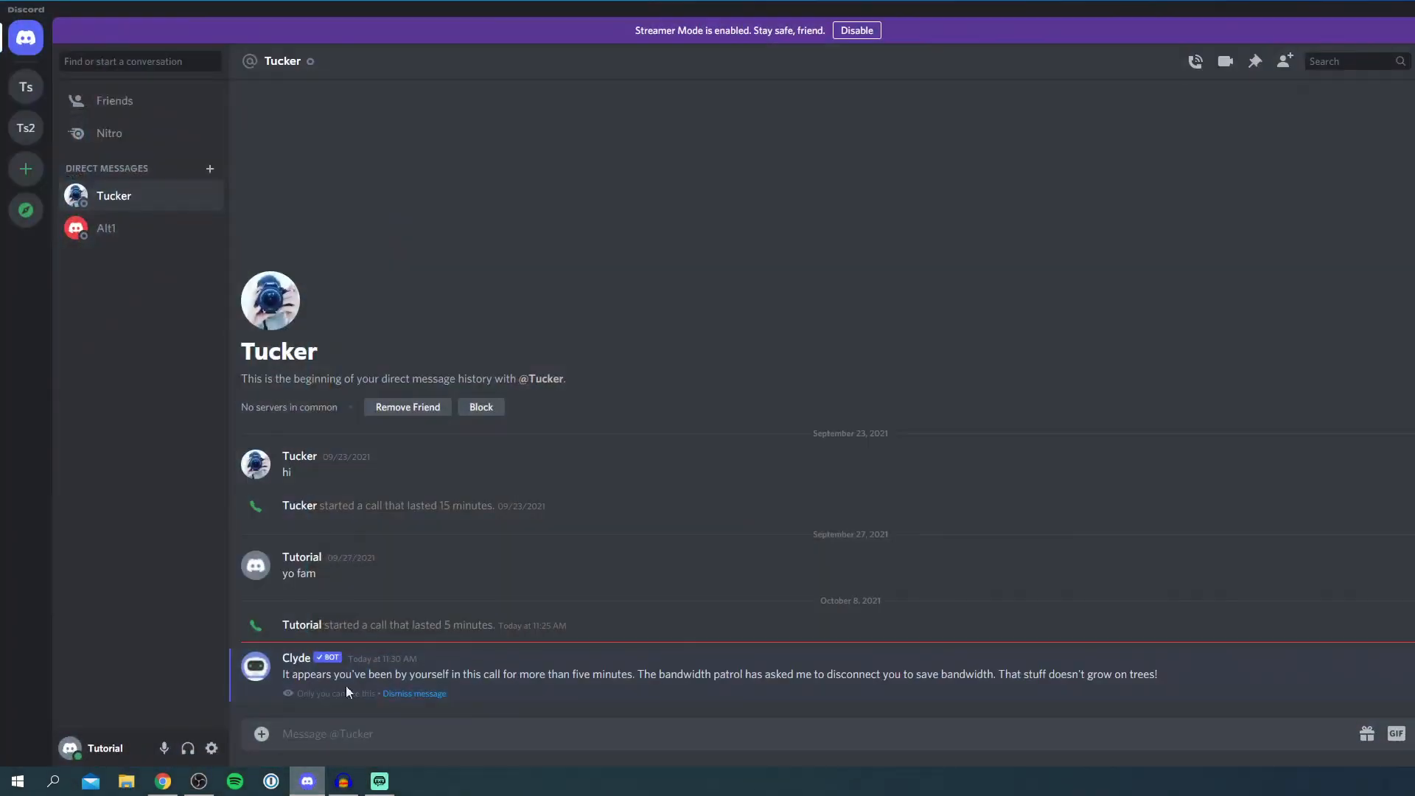
mouse_move(1225, 62)
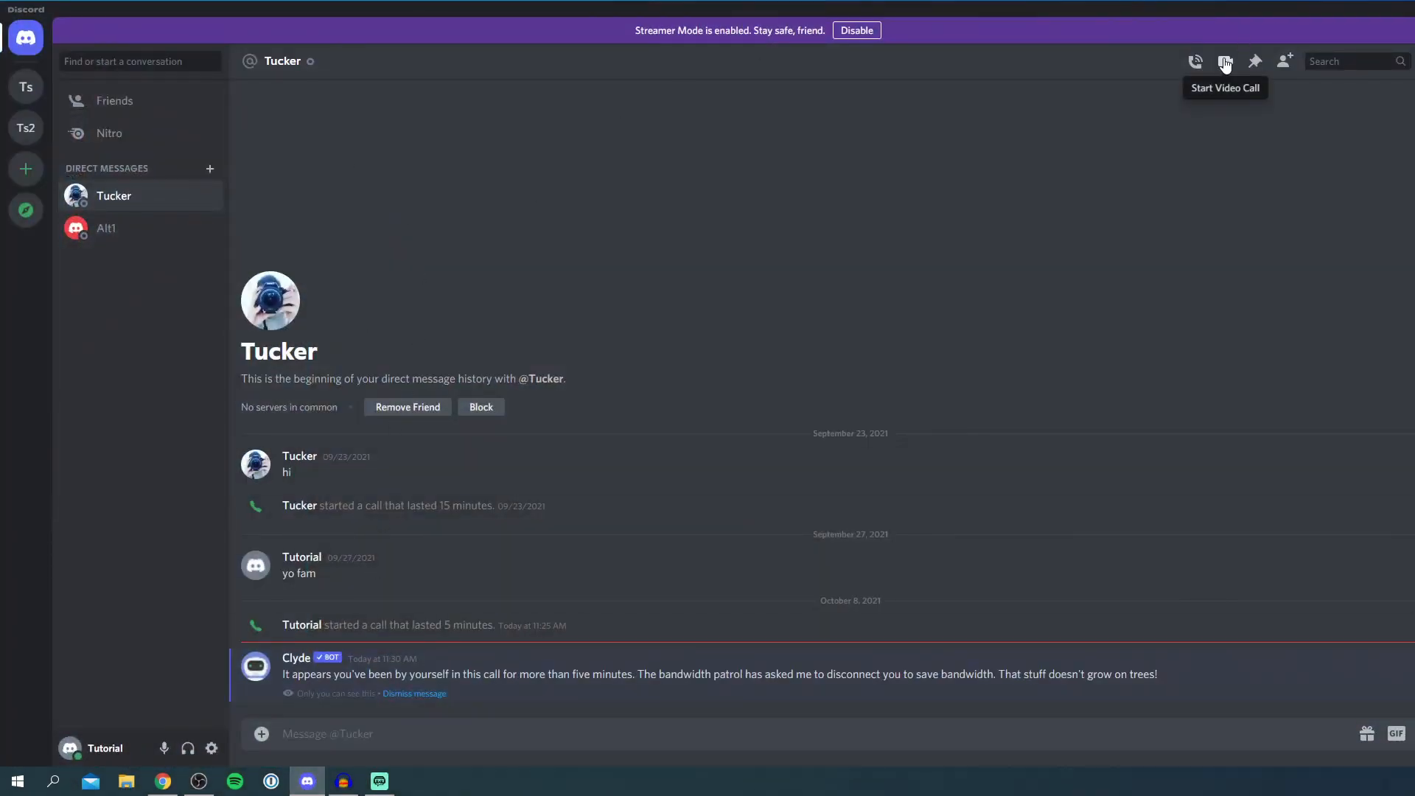
Step: Start a Discord video call with Tucker streaming the OBS Virtual Camera
left_click(1195, 62)
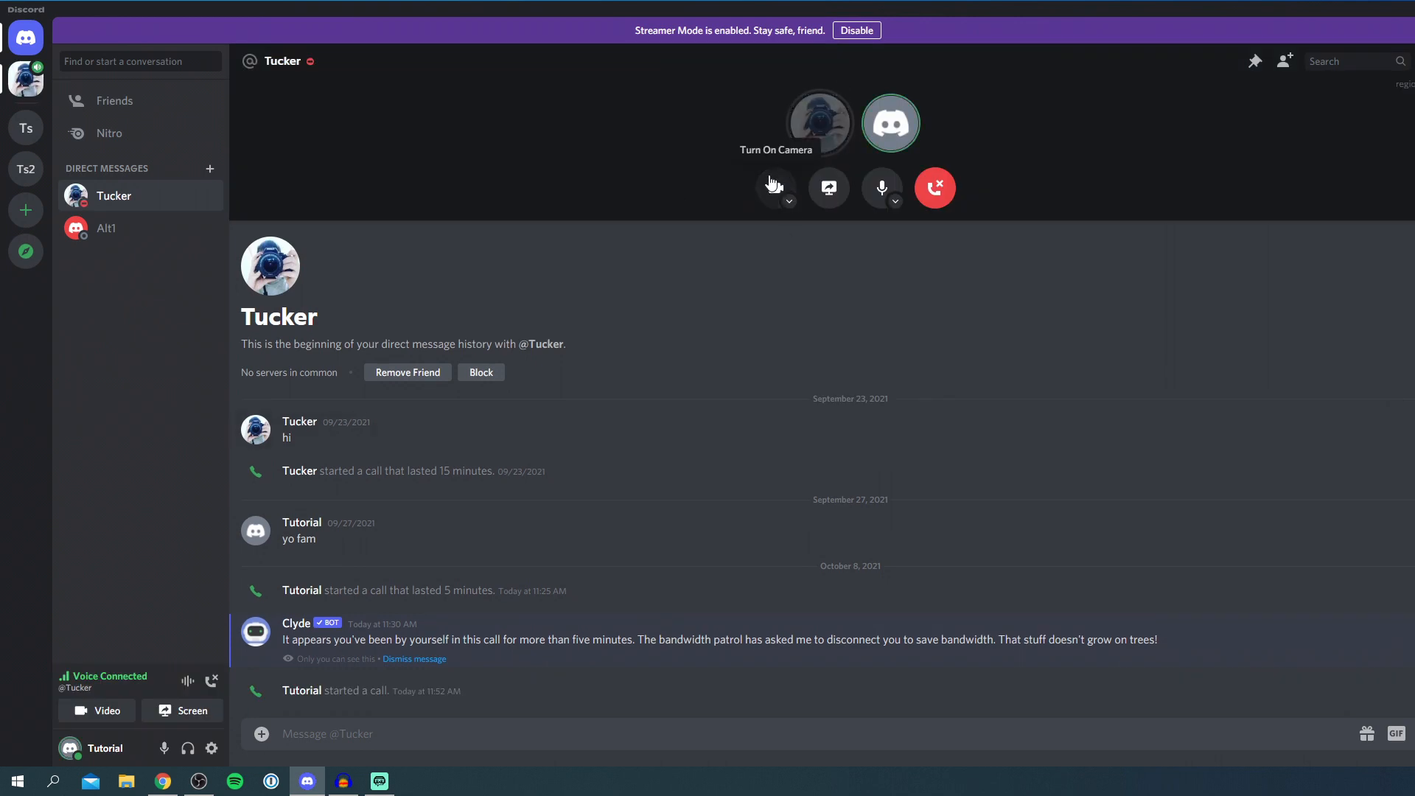
mouse_move(712, 194)
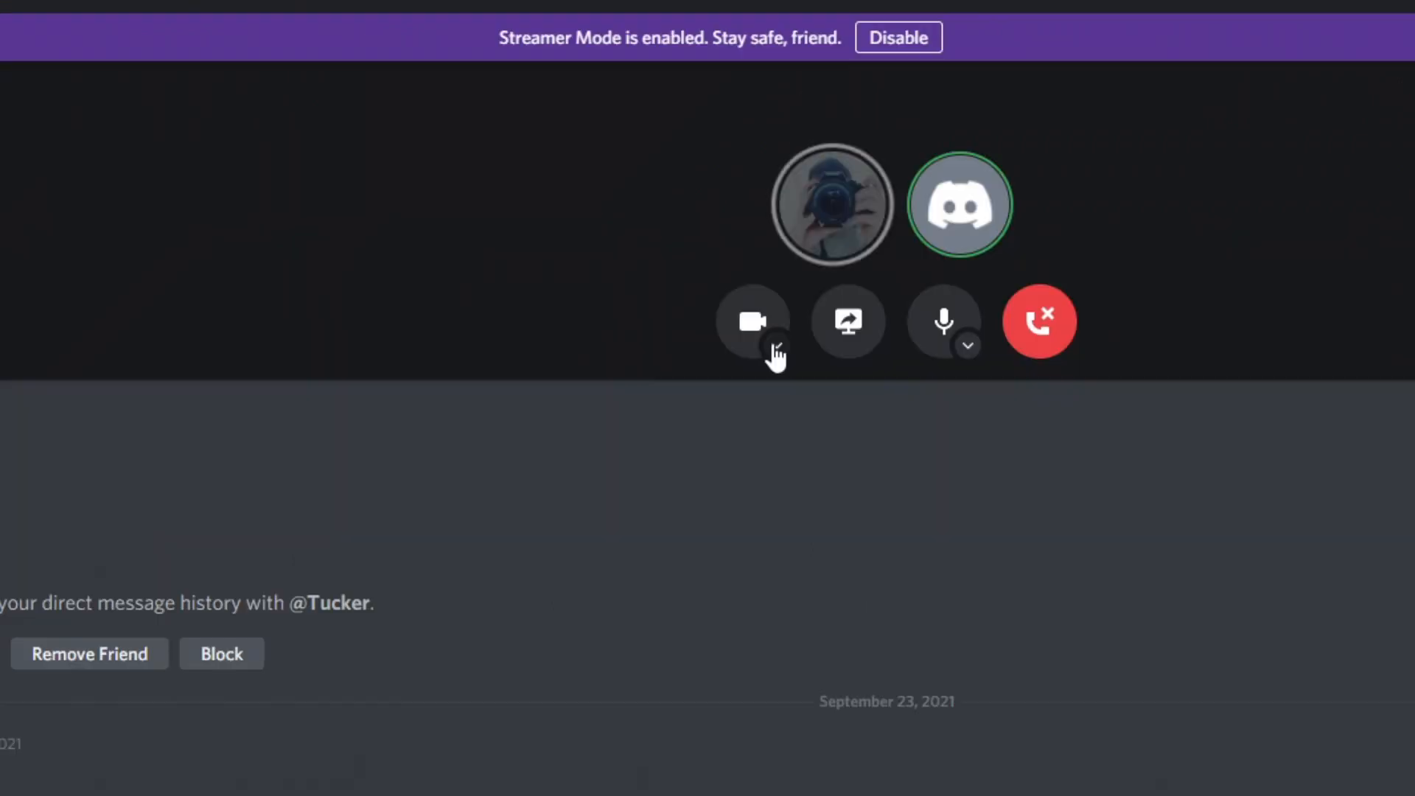
left_click(777, 345)
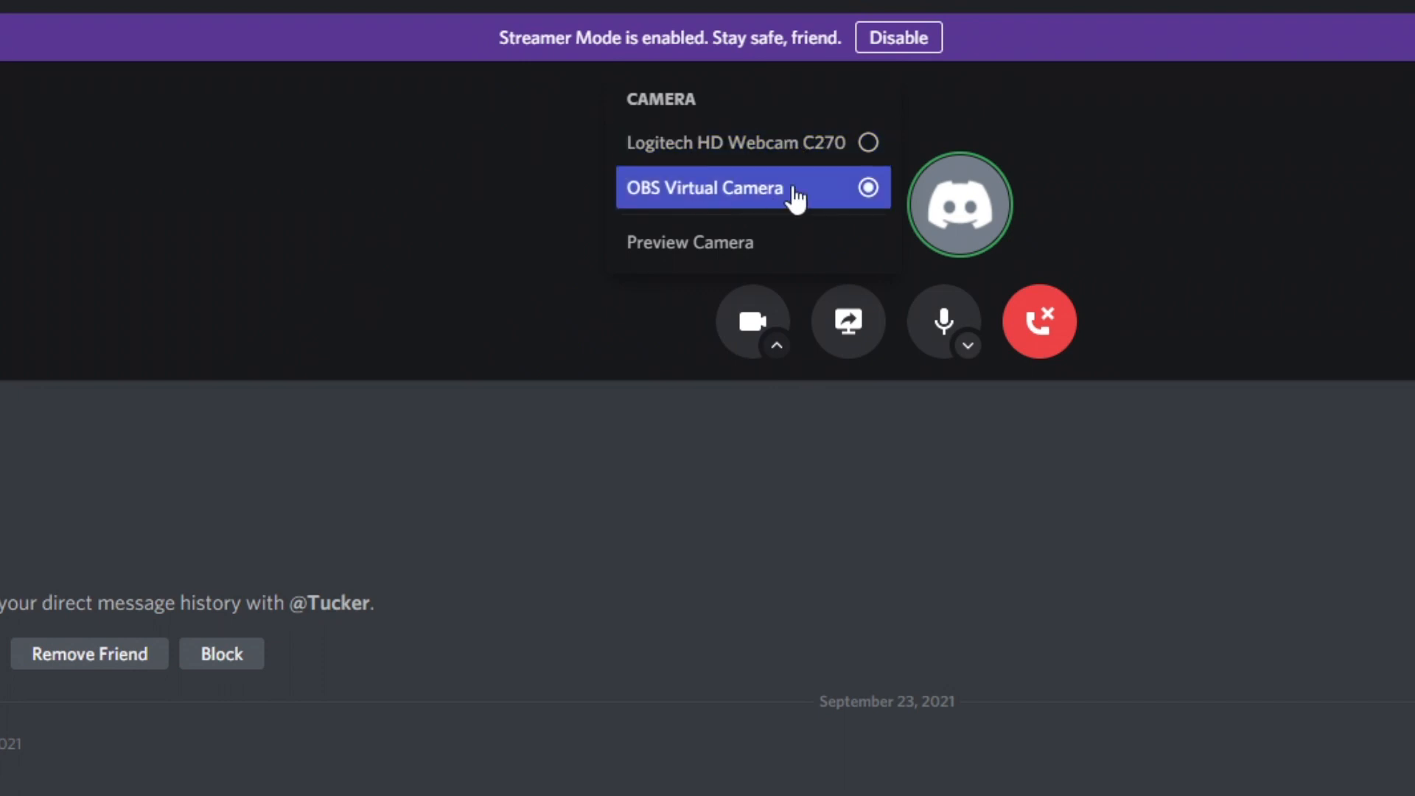
mouse_move(782, 455)
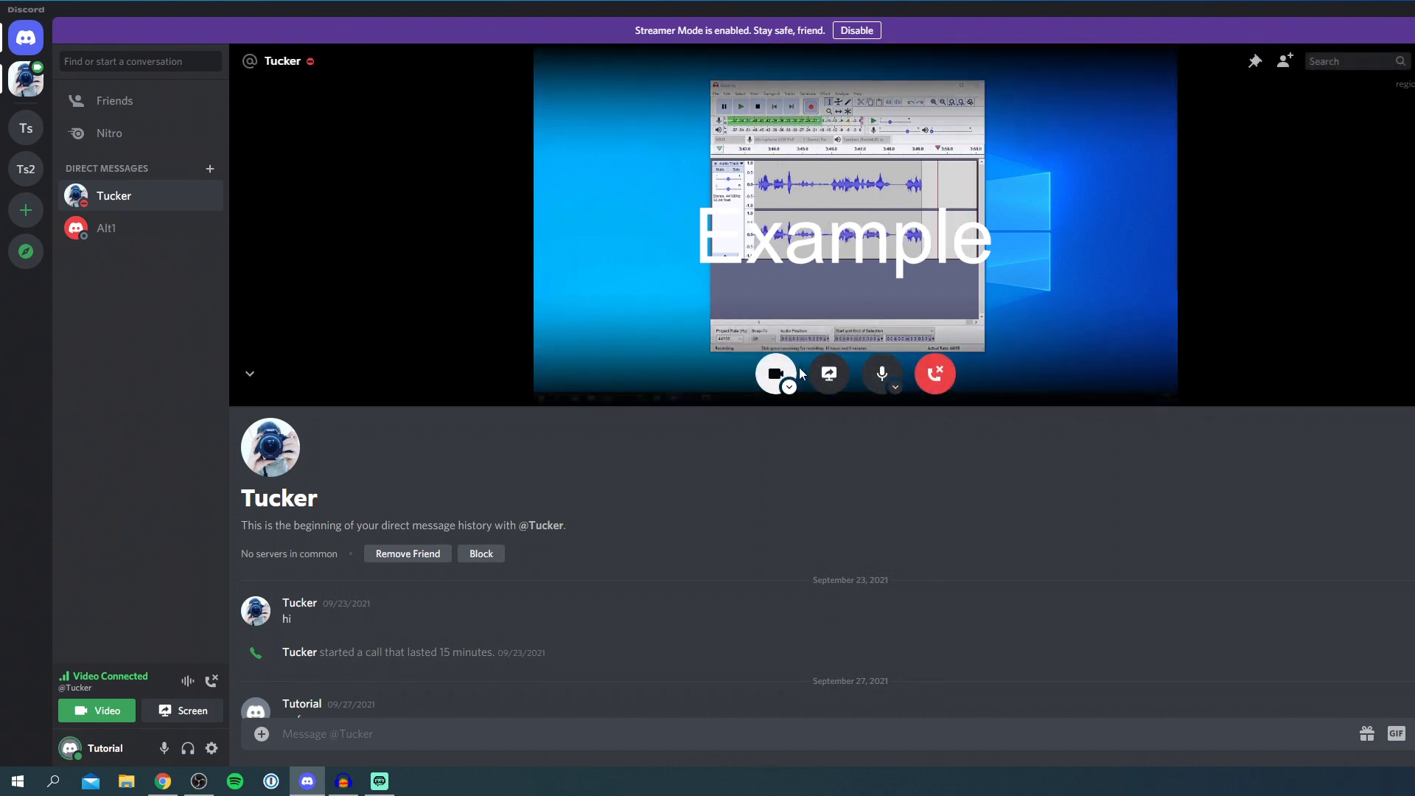
left_click(774, 373)
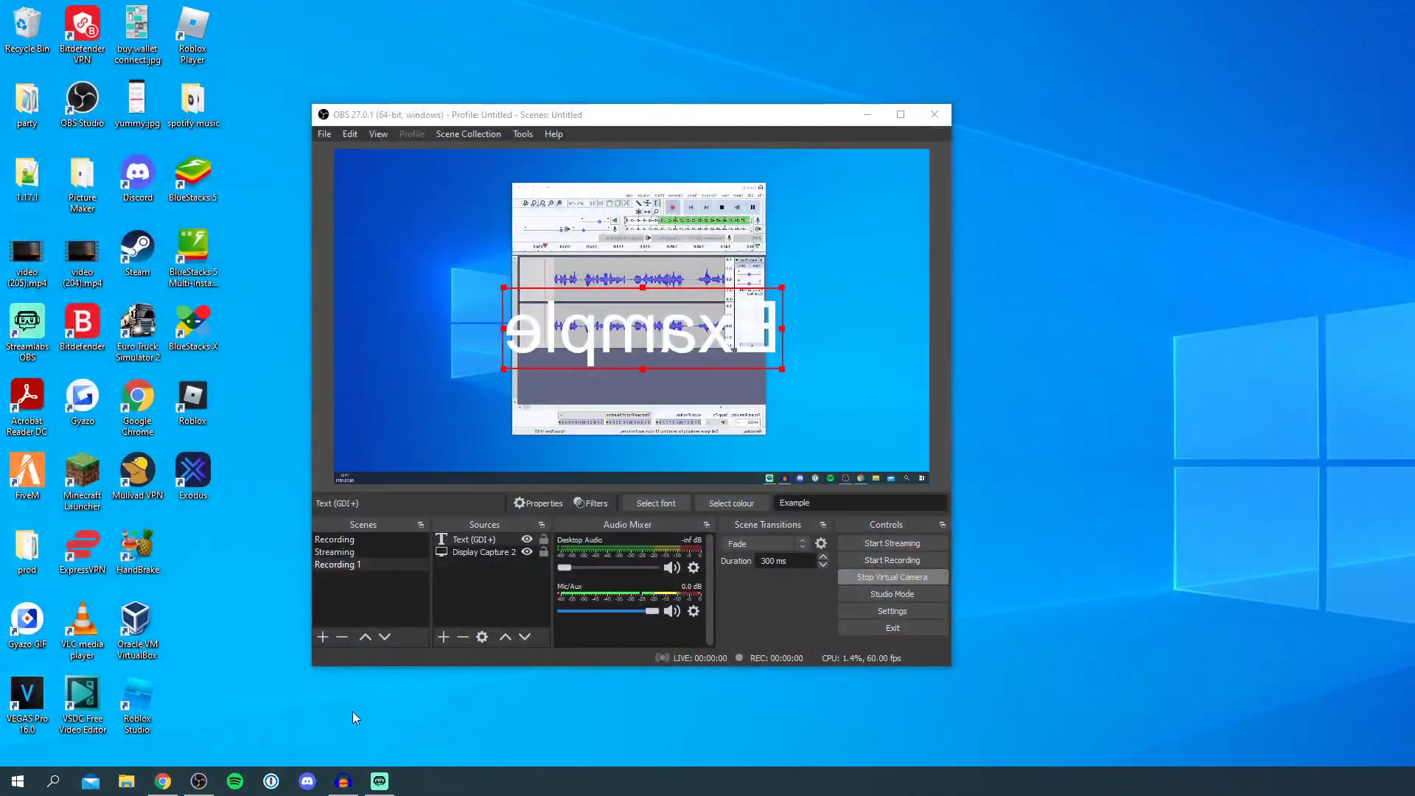
Step: Bring the Google Meet meeting forward and toggle its camera on and back off
left_click(161, 781)
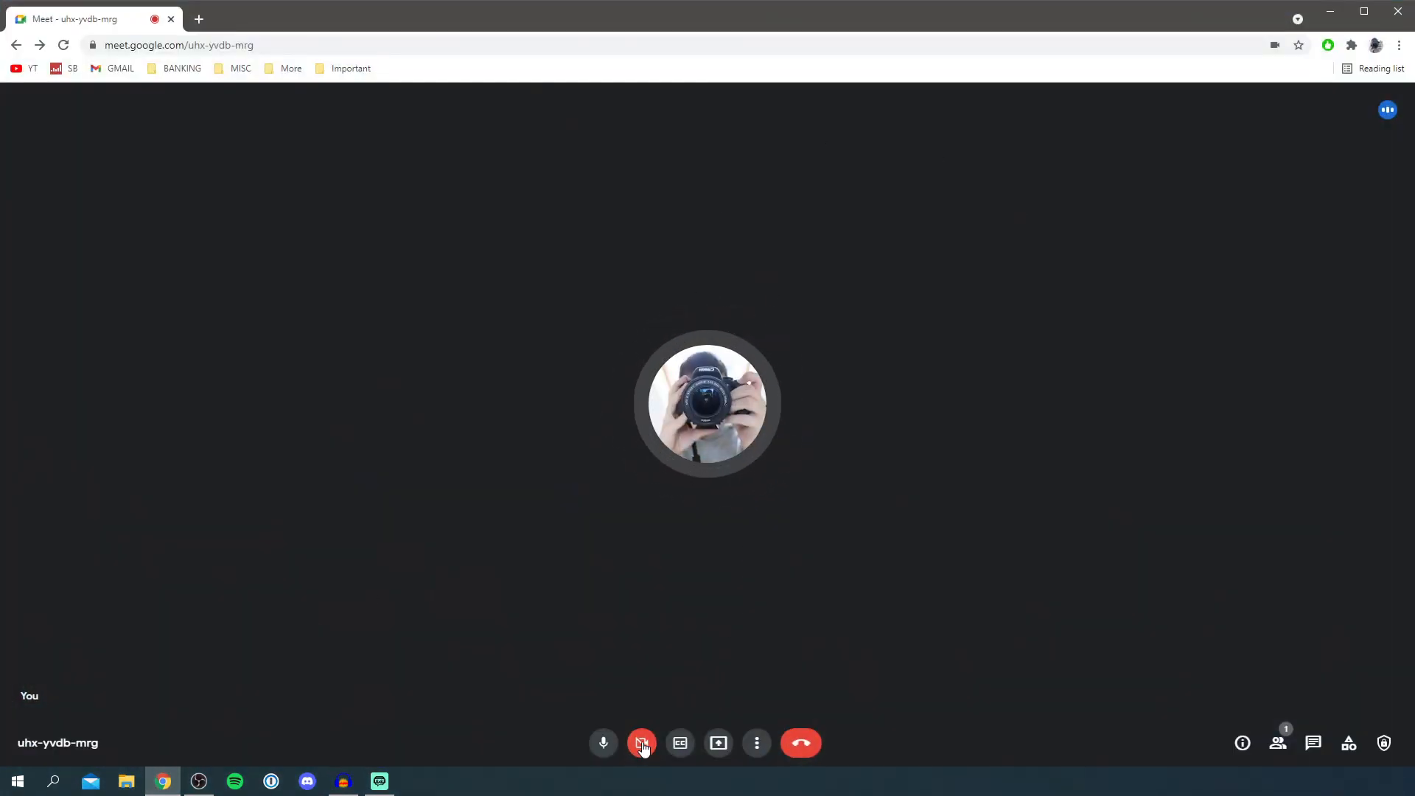
left_click(641, 743)
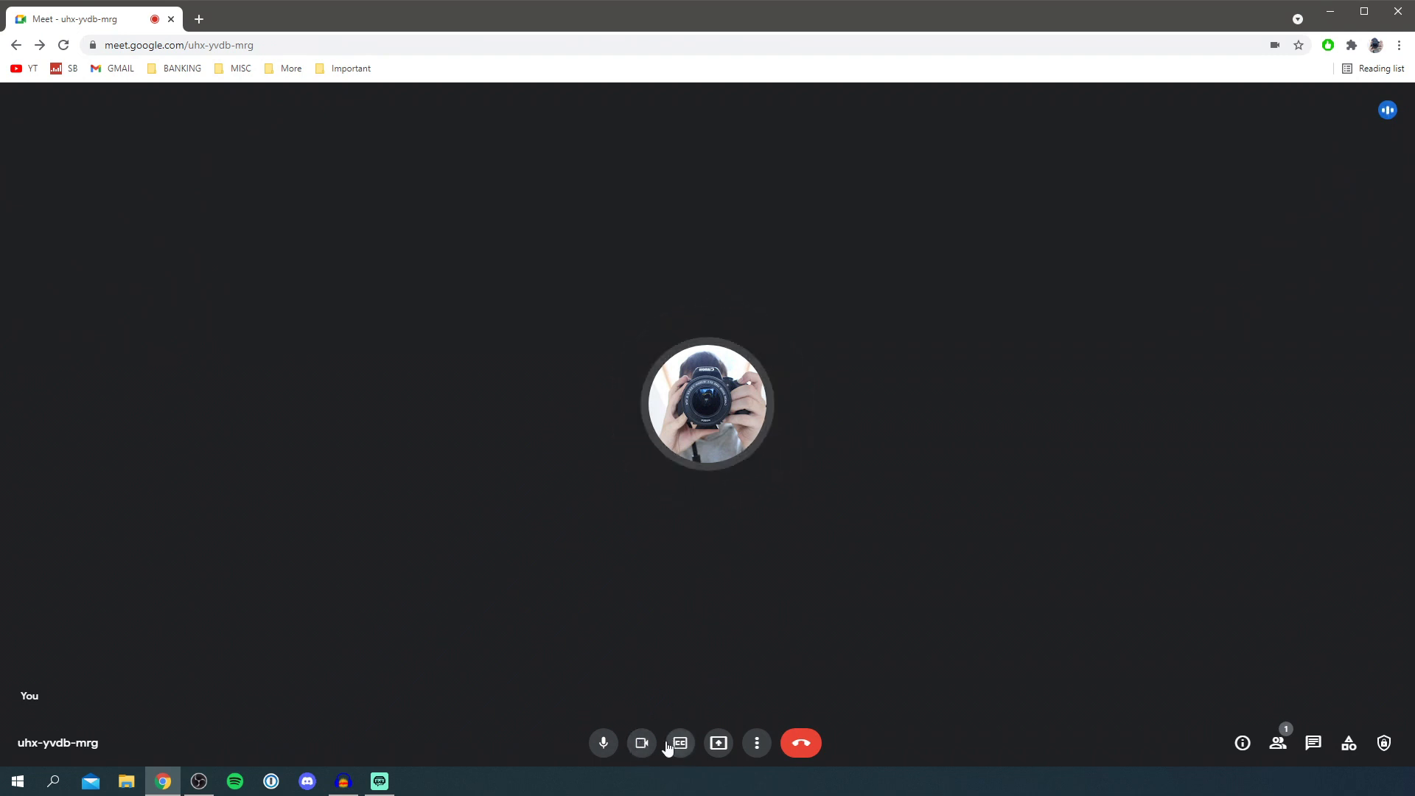
left_click(641, 743)
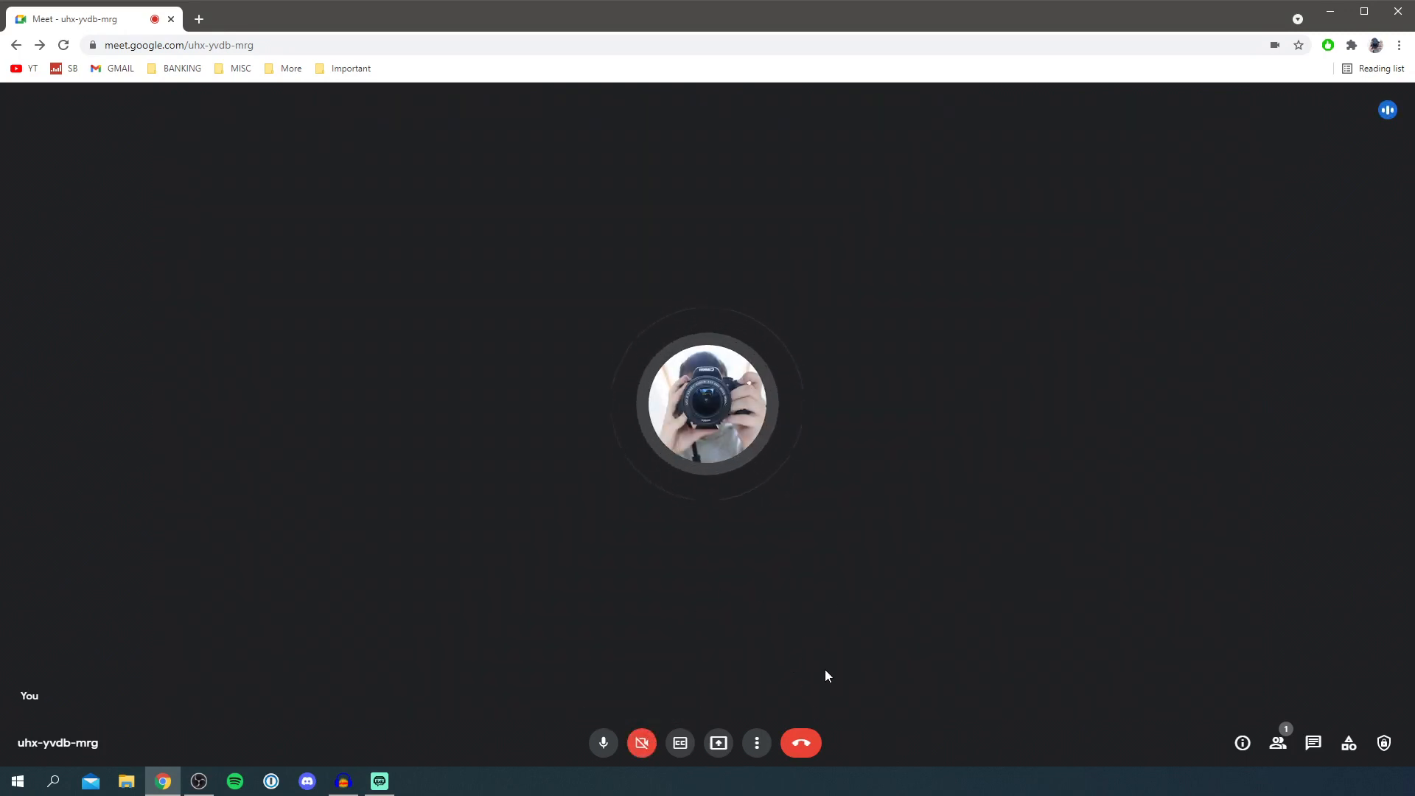
Step: Set OBS Virtual Camera as the camera in the Google Meet Video settings
left_click(756, 743)
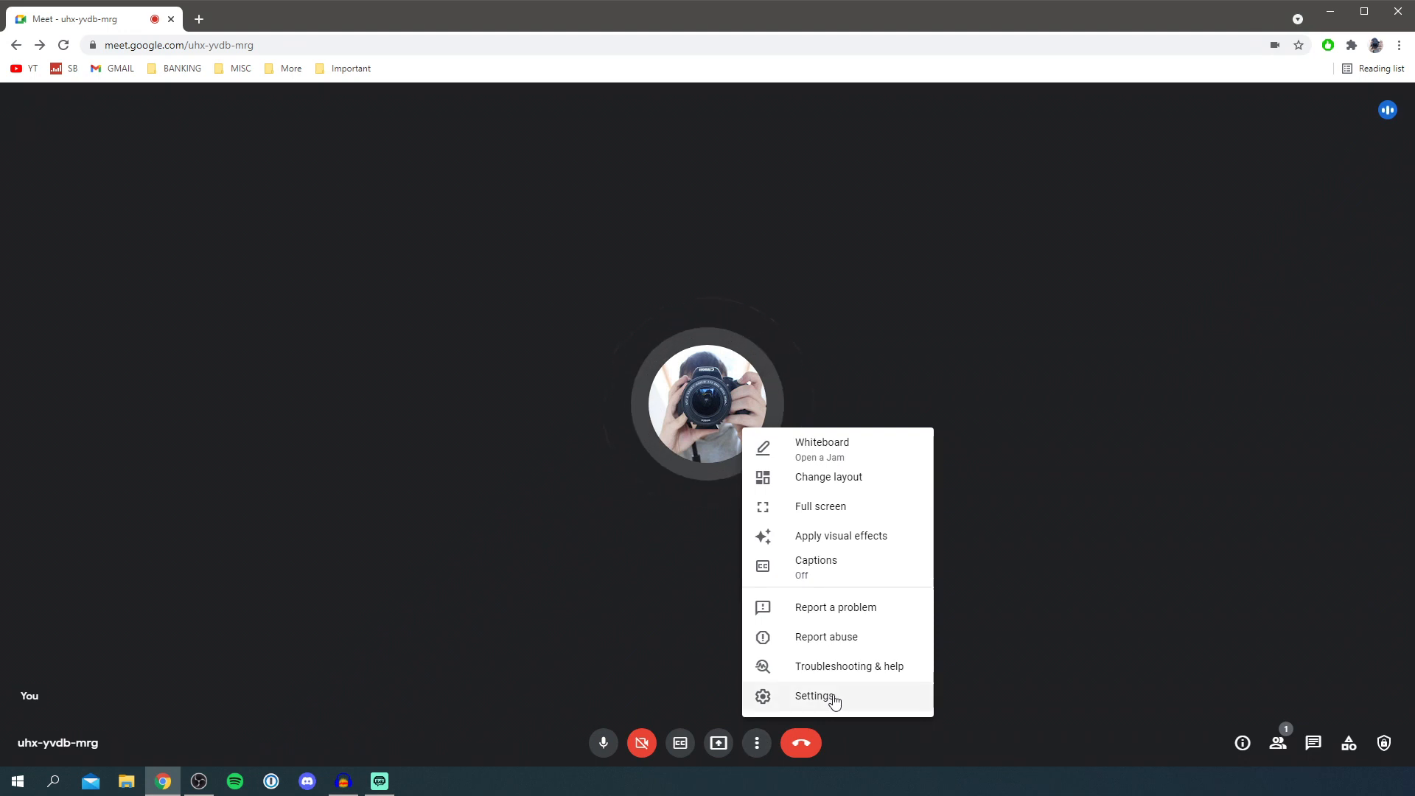
left_click(815, 696)
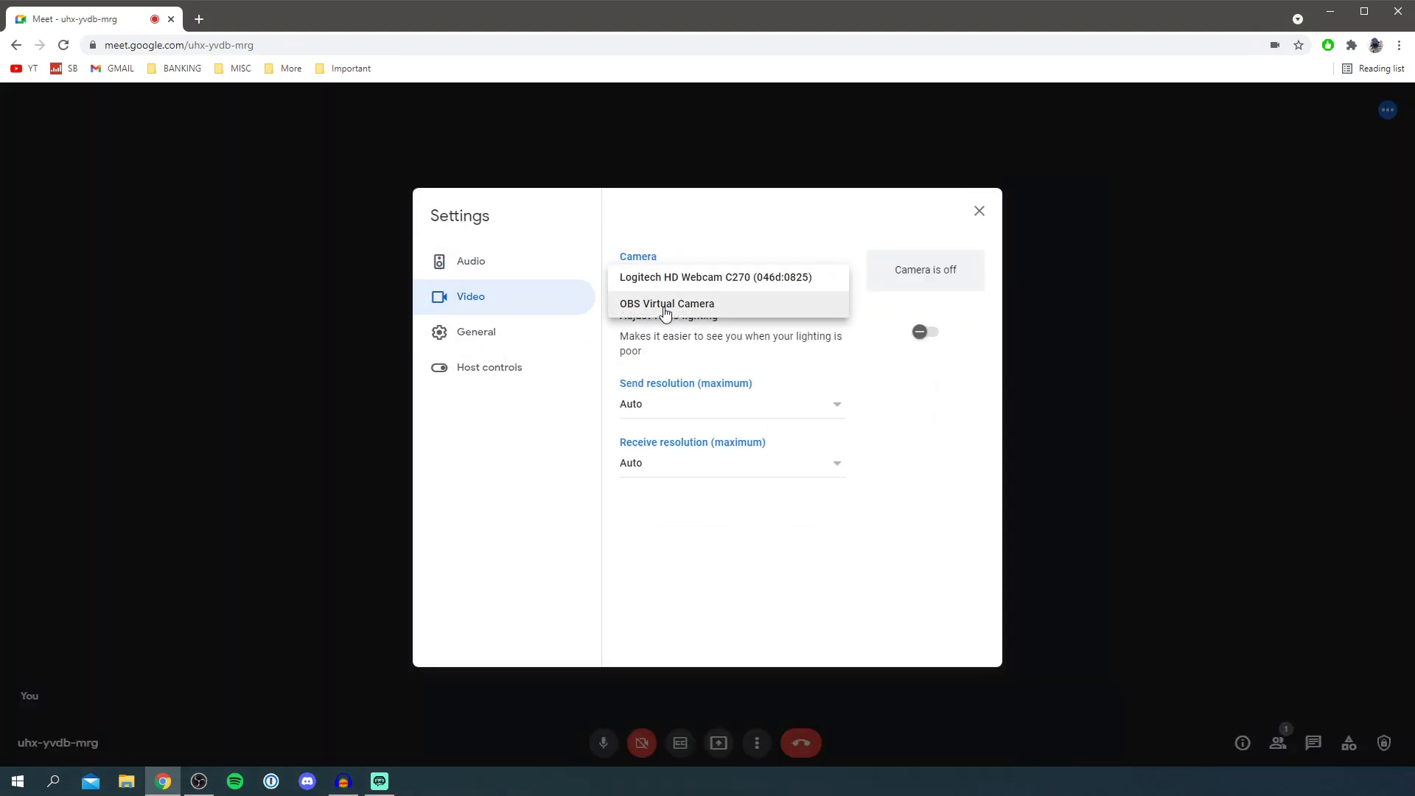
left_click(667, 304)
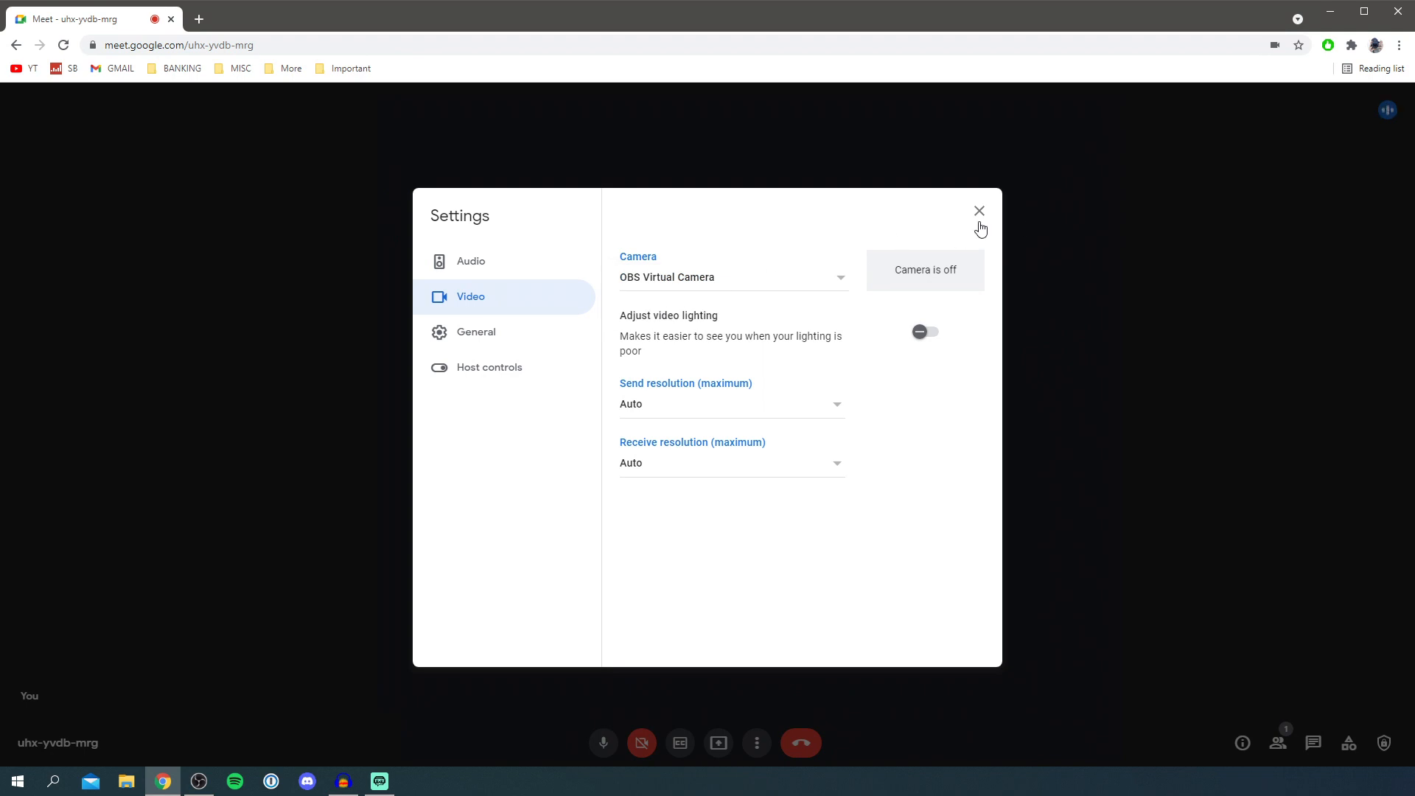
left_click(978, 211)
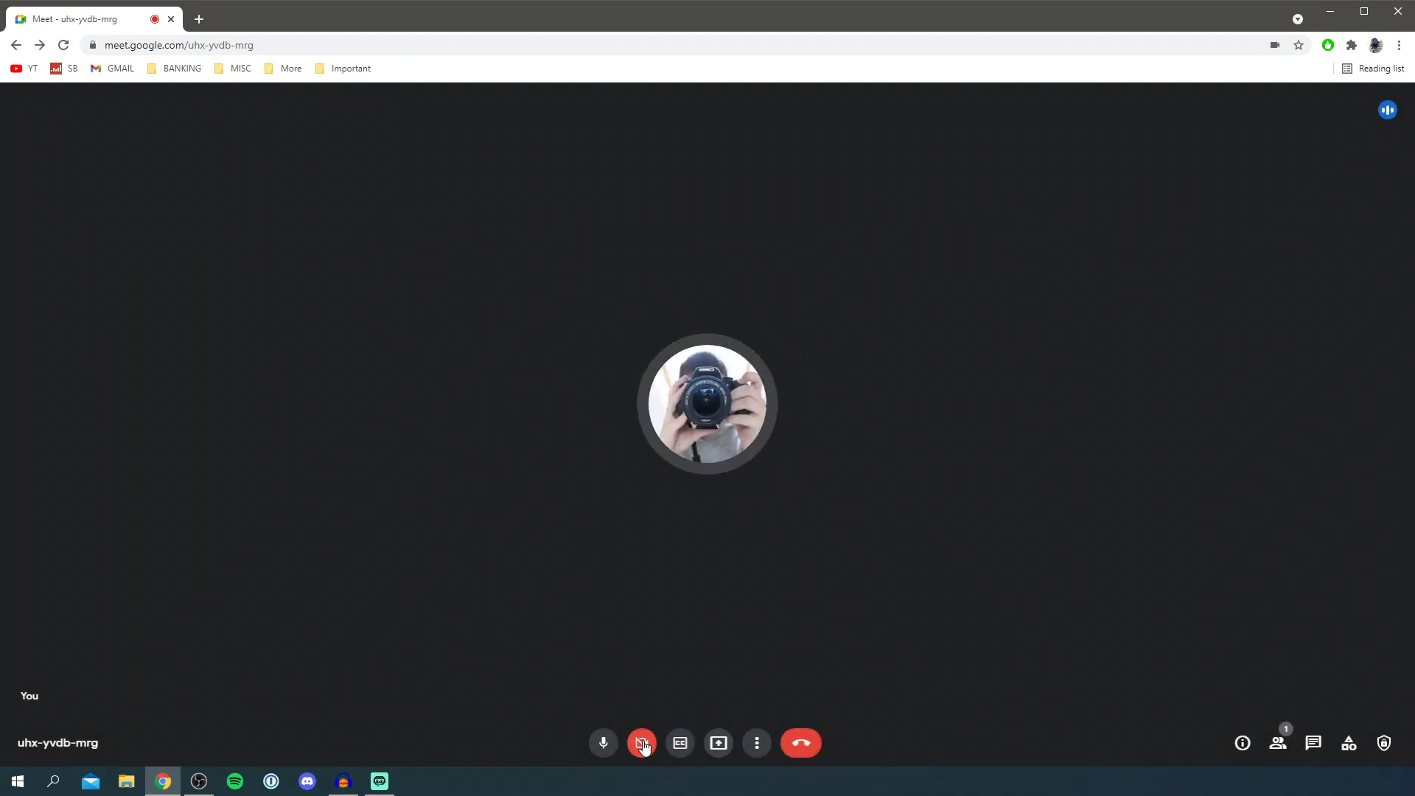
Step: Turn the Meet camera on to stream the desktop with 'Example', then return to OBS Studio
left_click(641, 742)
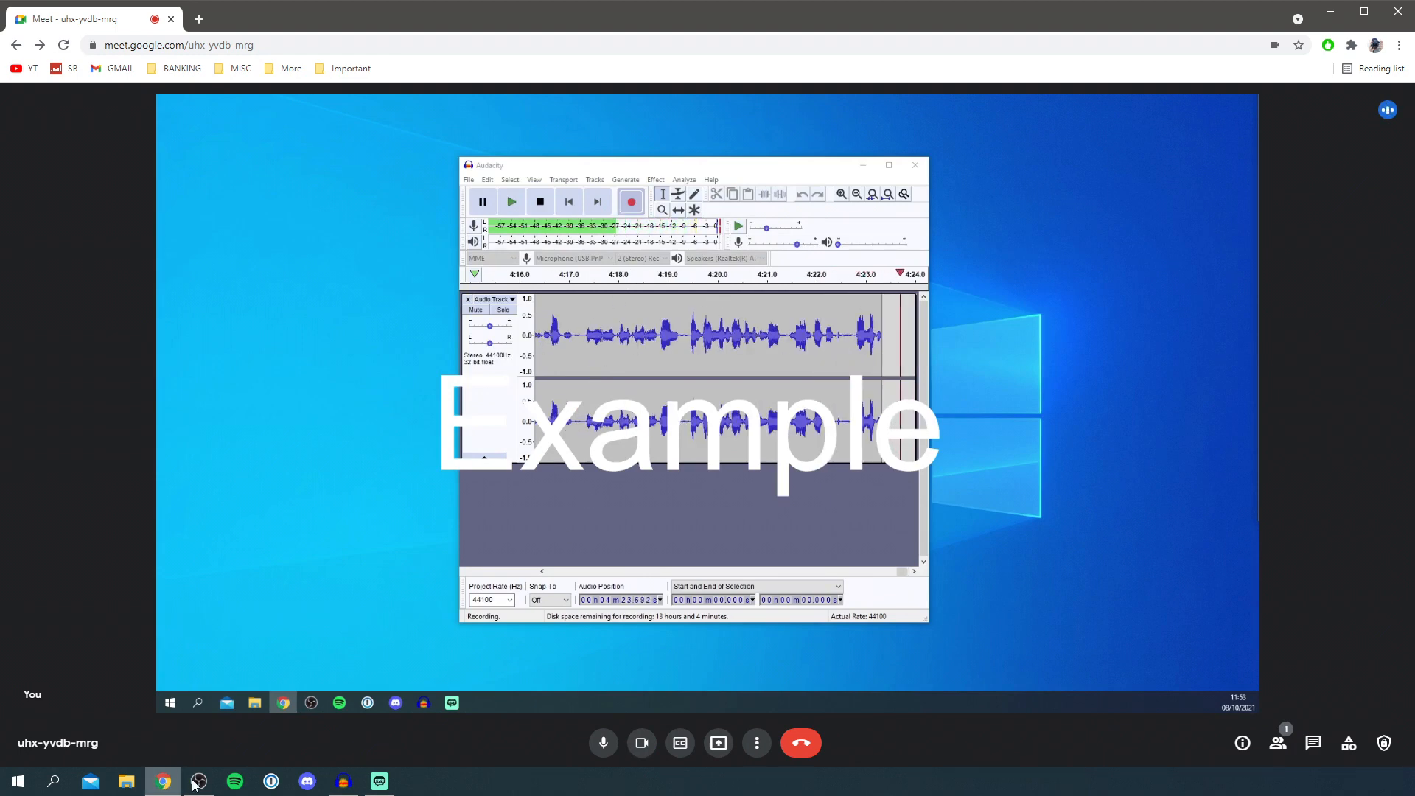
left_click(197, 781)
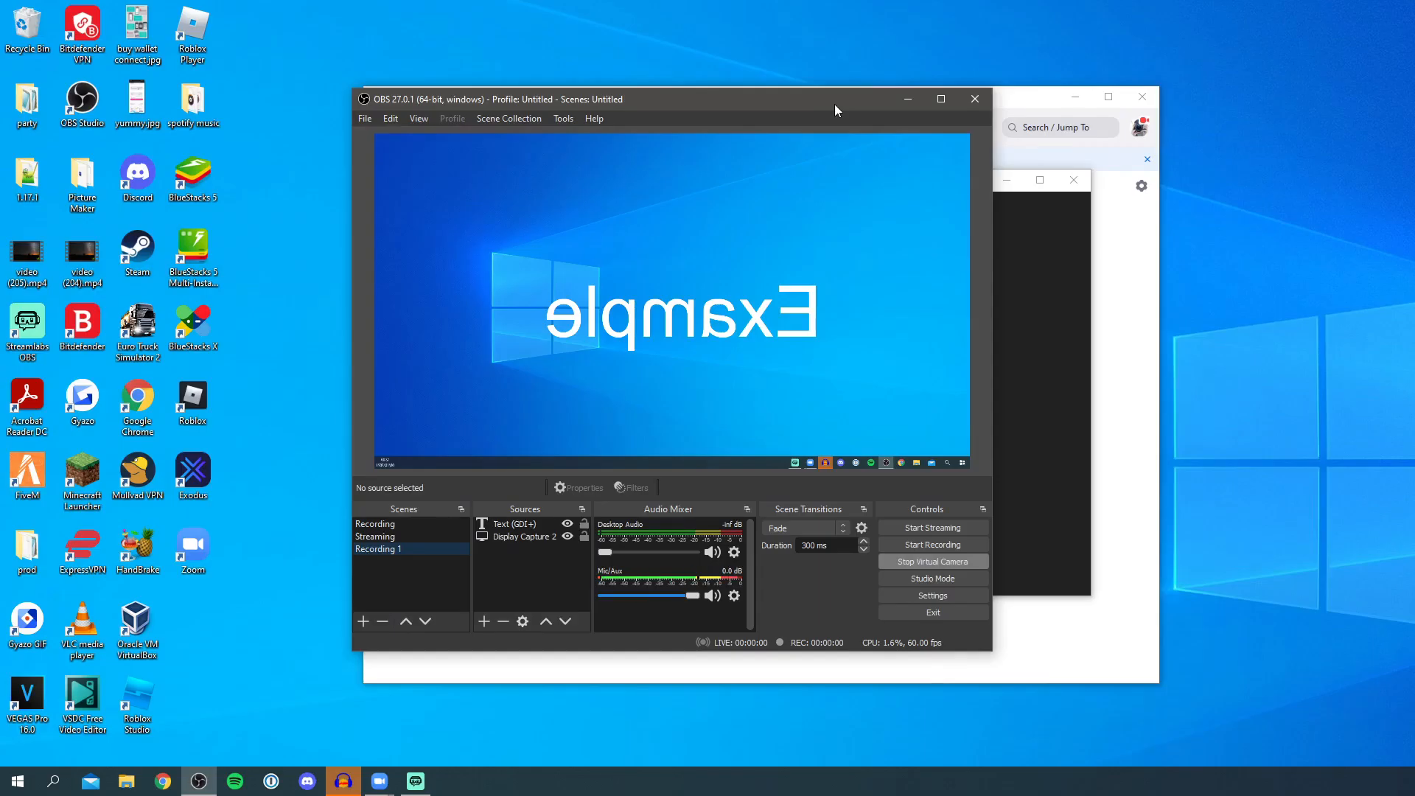
mouse_move(842, 152)
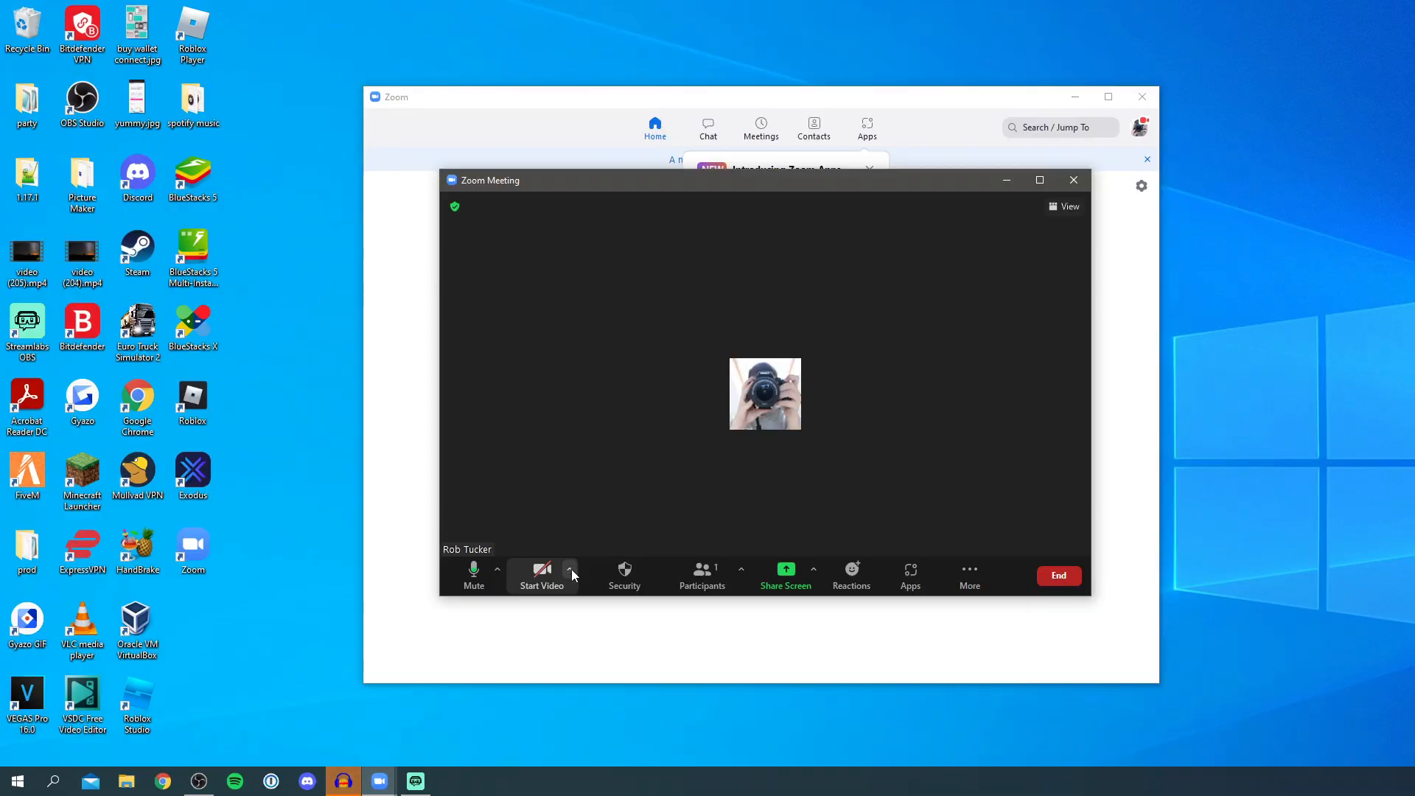
Step: Select OBS Virtual Camera in Zoom and start video to stream the desktop with 'Example'
left_click(570, 571)
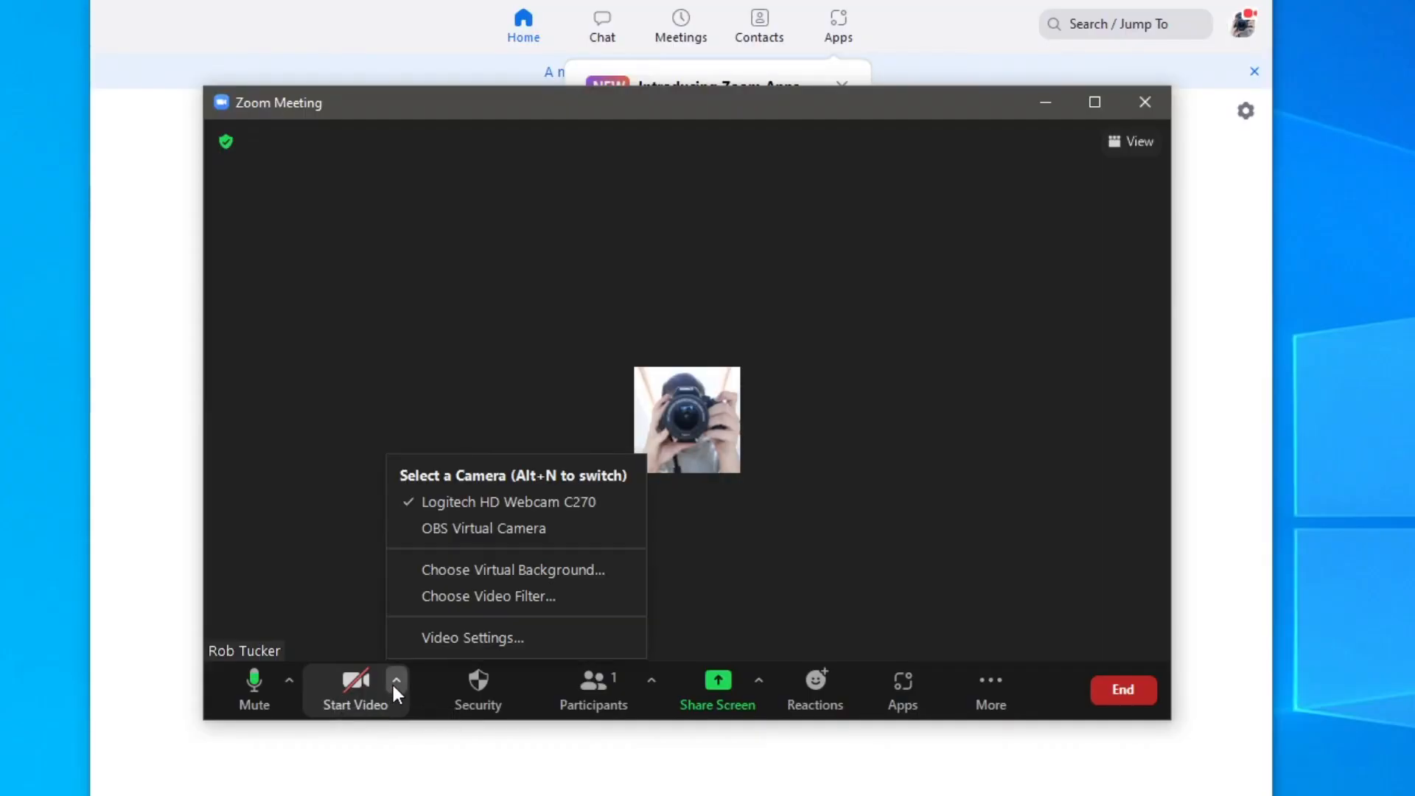
left_click(519, 539)
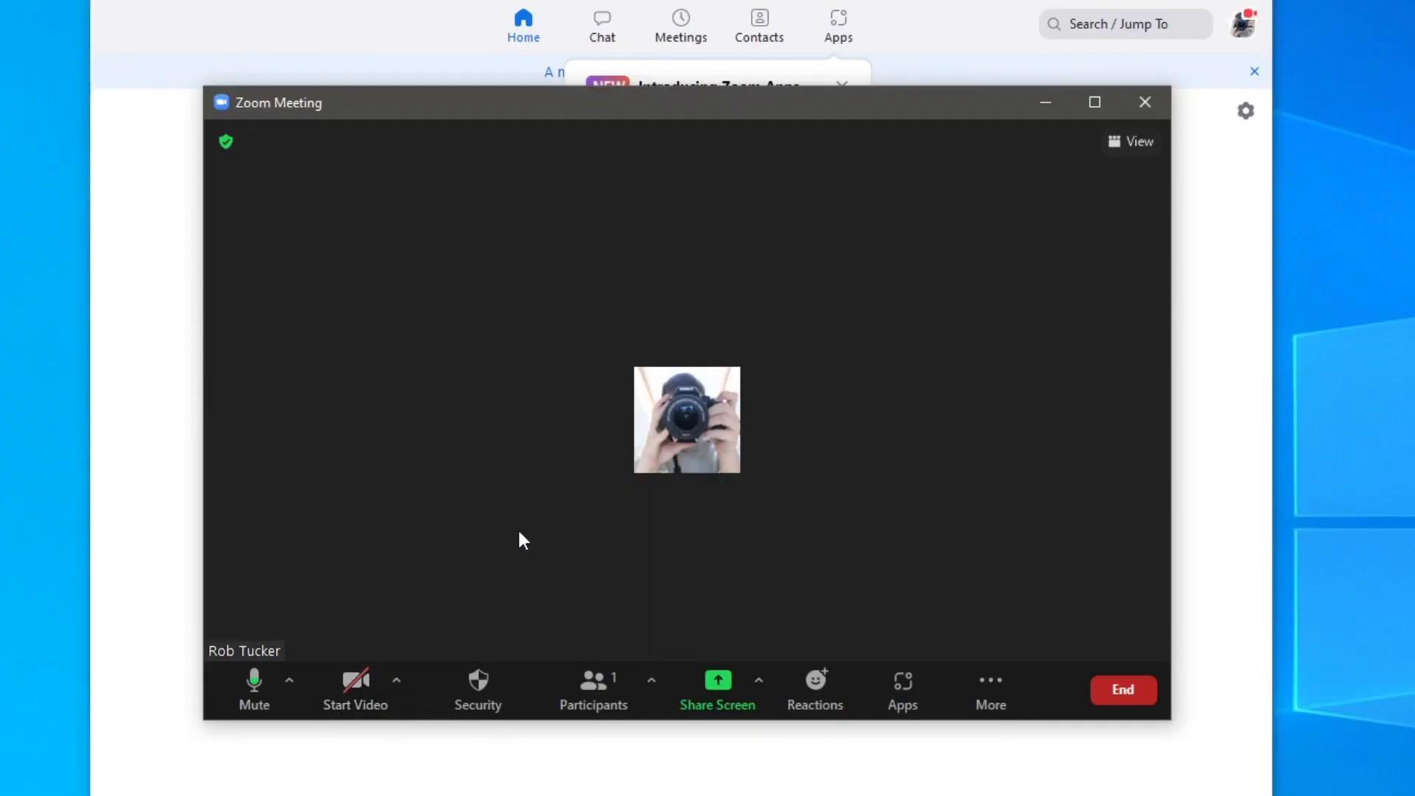
left_click(353, 685)
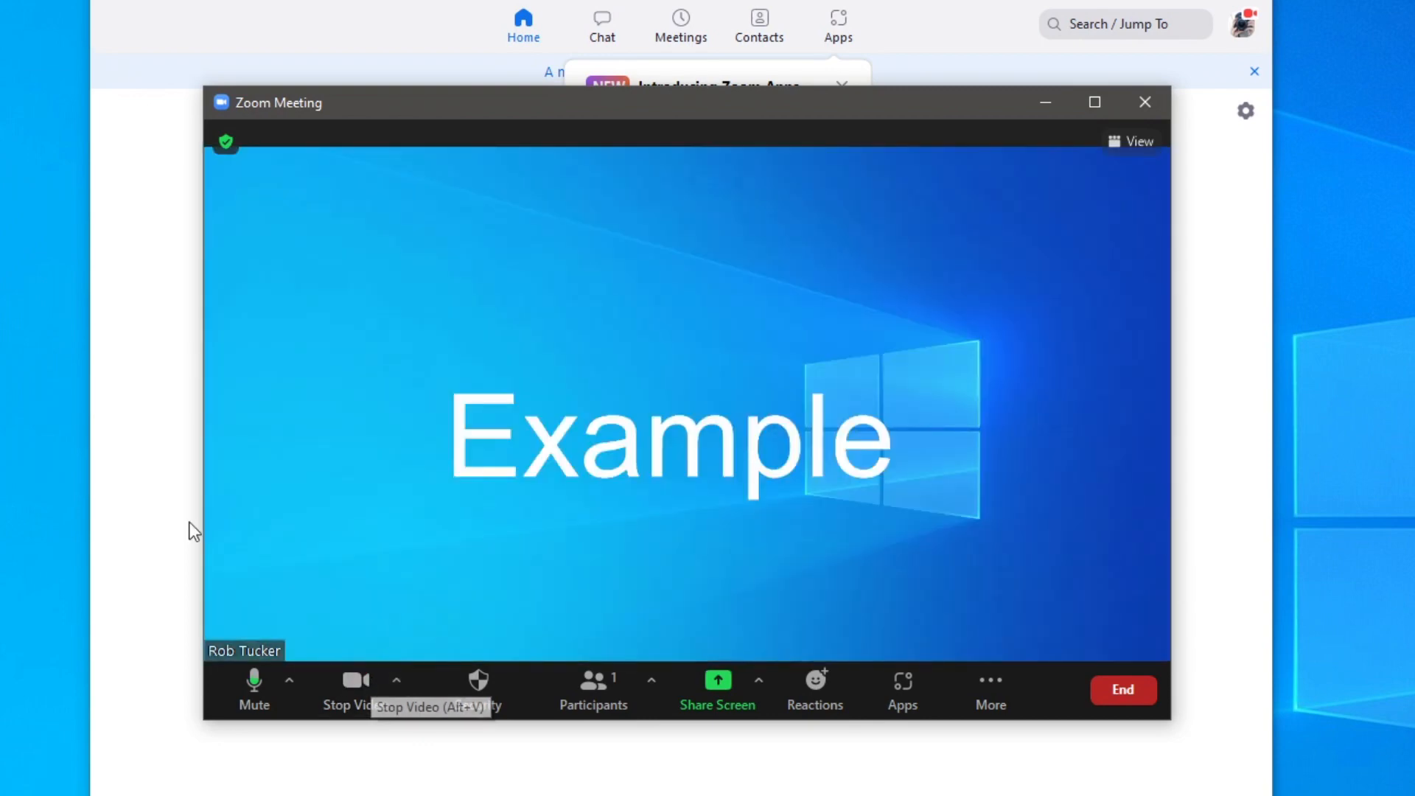